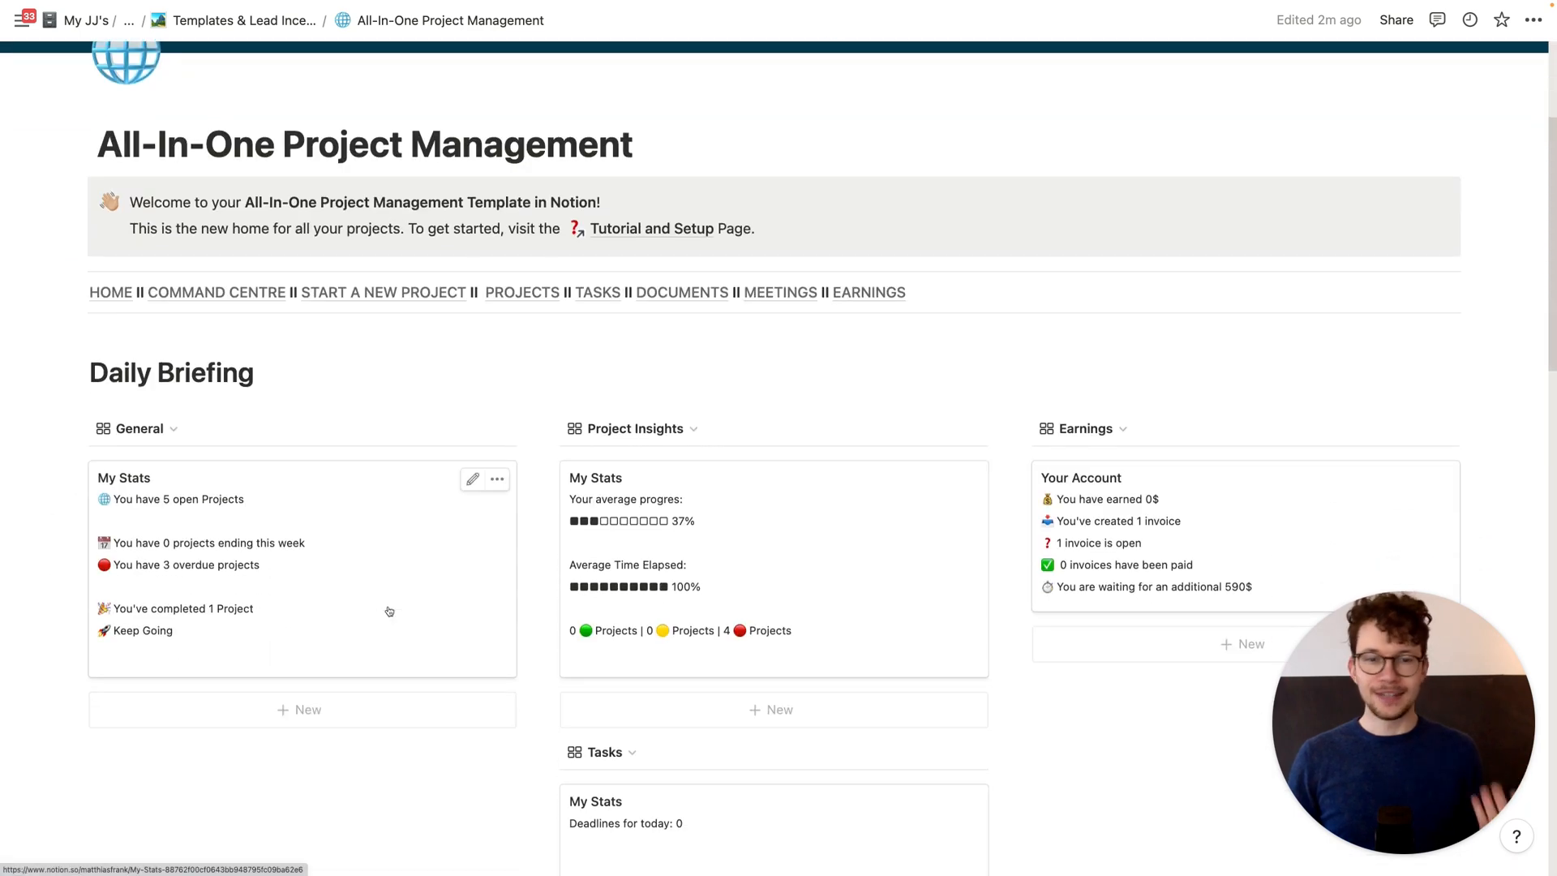
Step: Open the Earnings Dashboard and scroll through its products, revenue, invoice and customer sections
scroll("down", 3)
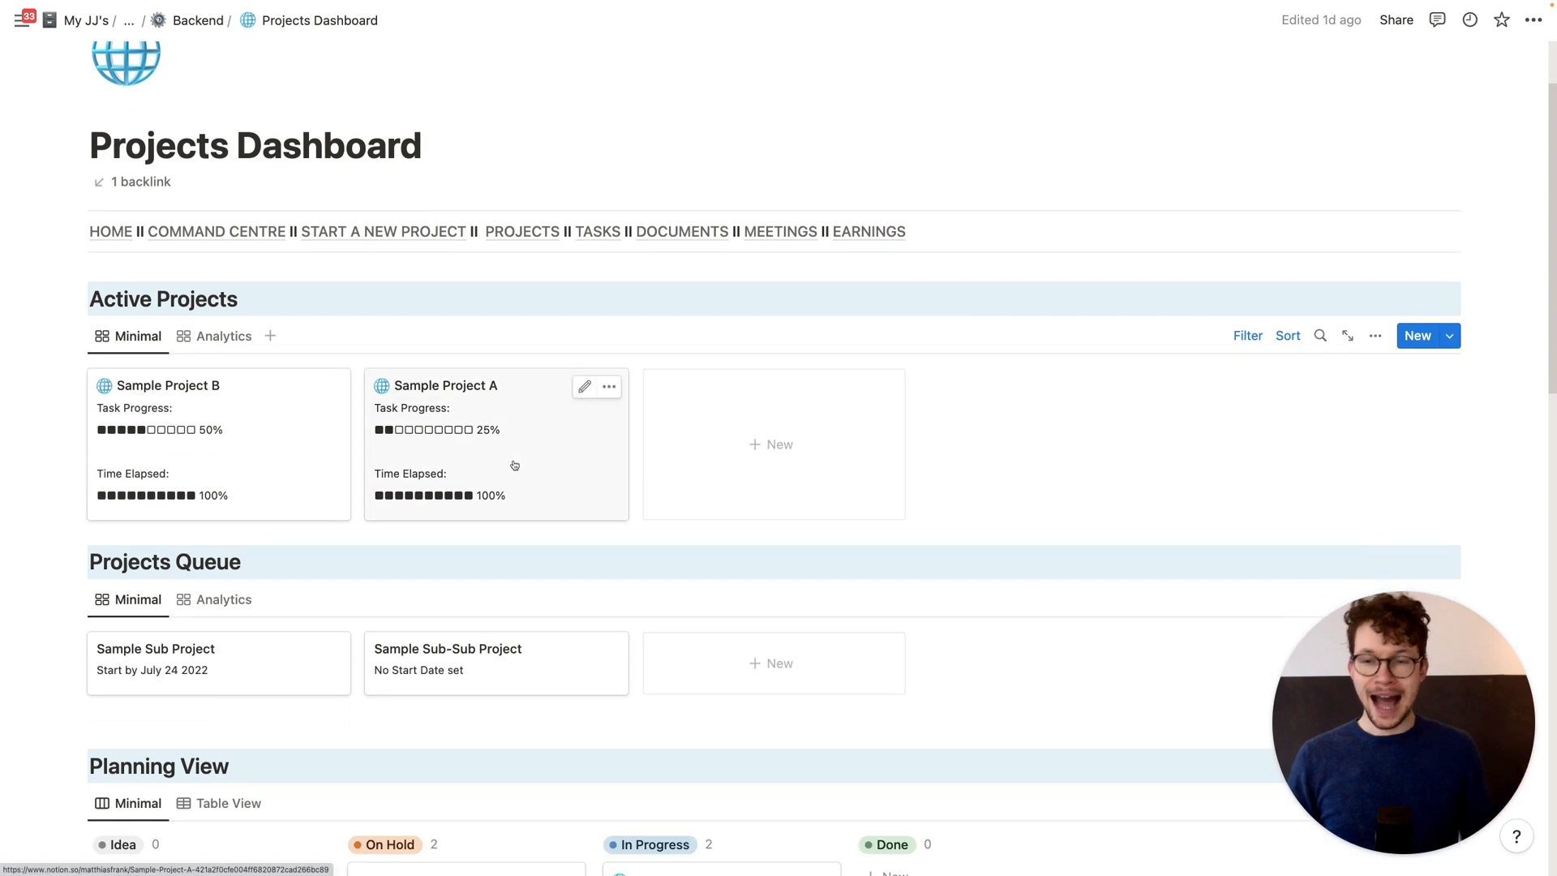
left_click(597, 231)
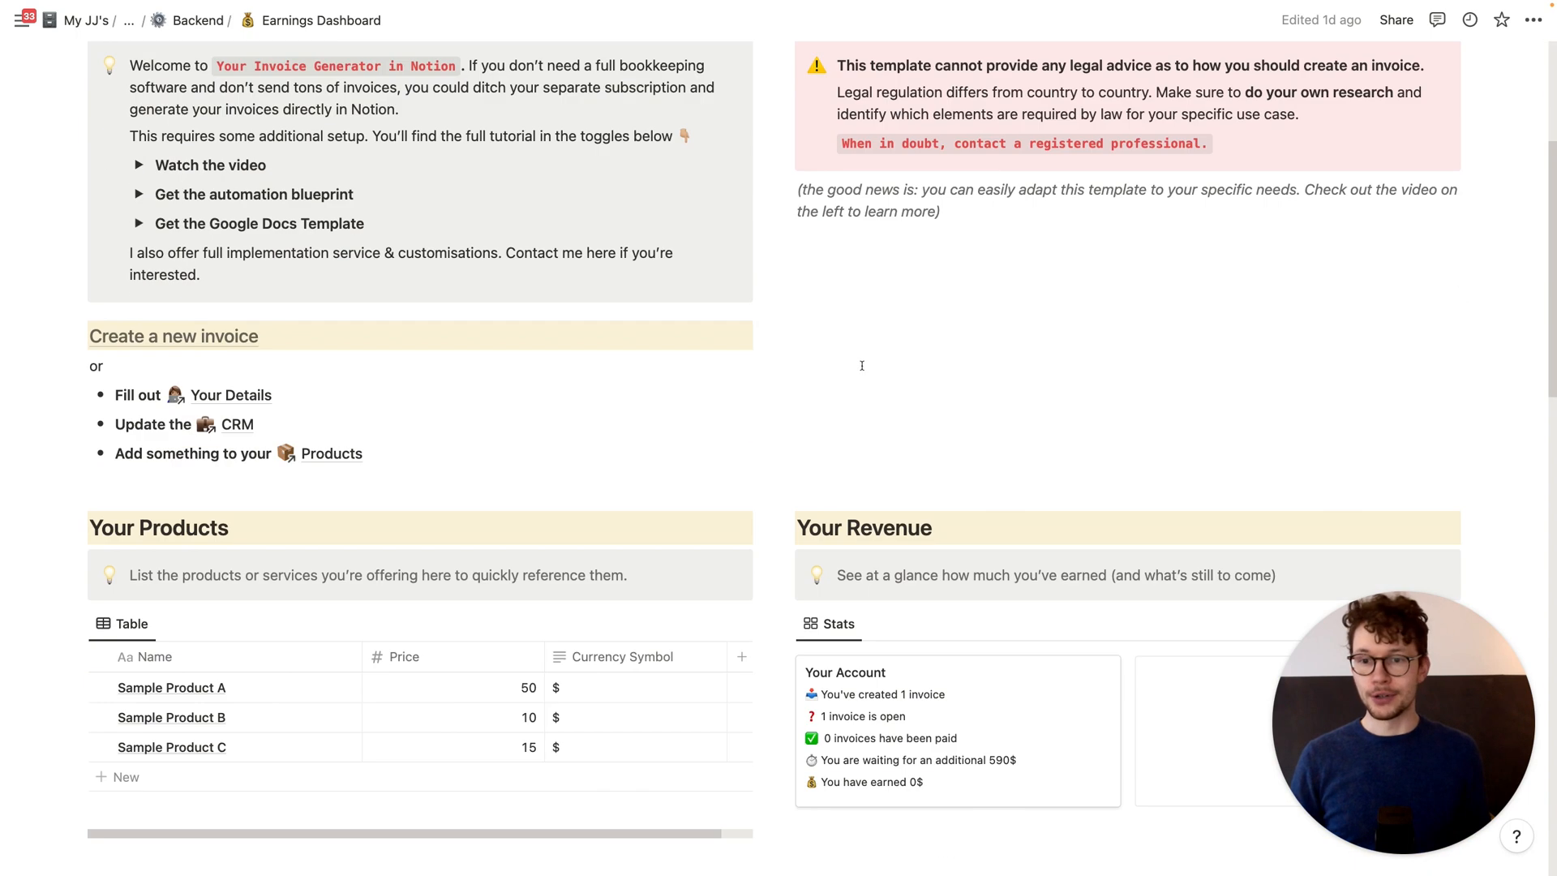
scroll("down", 3)
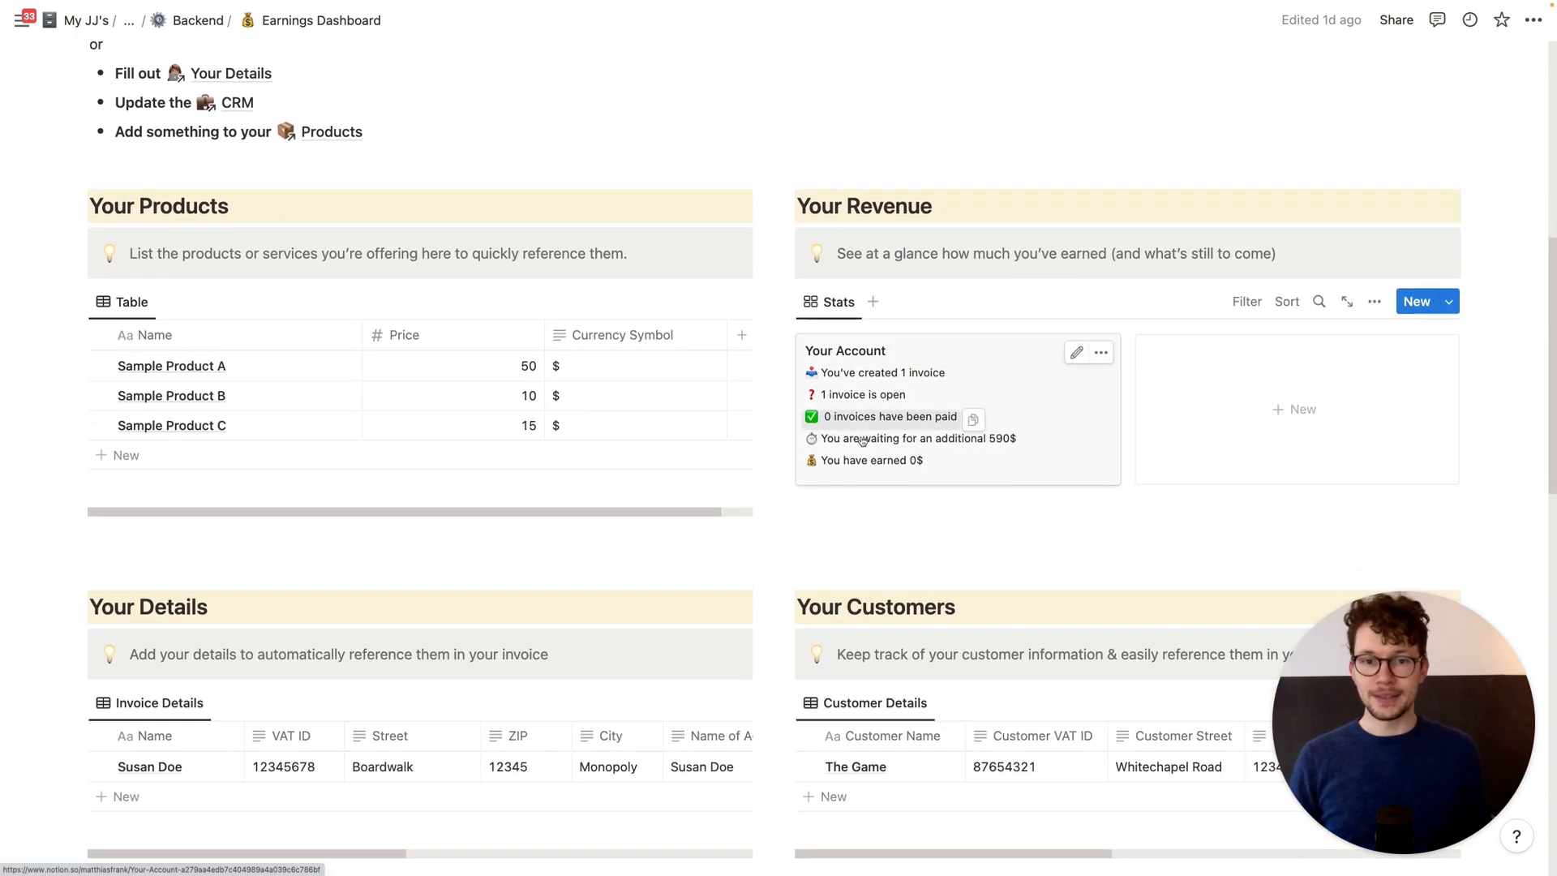
scroll("down", 3)
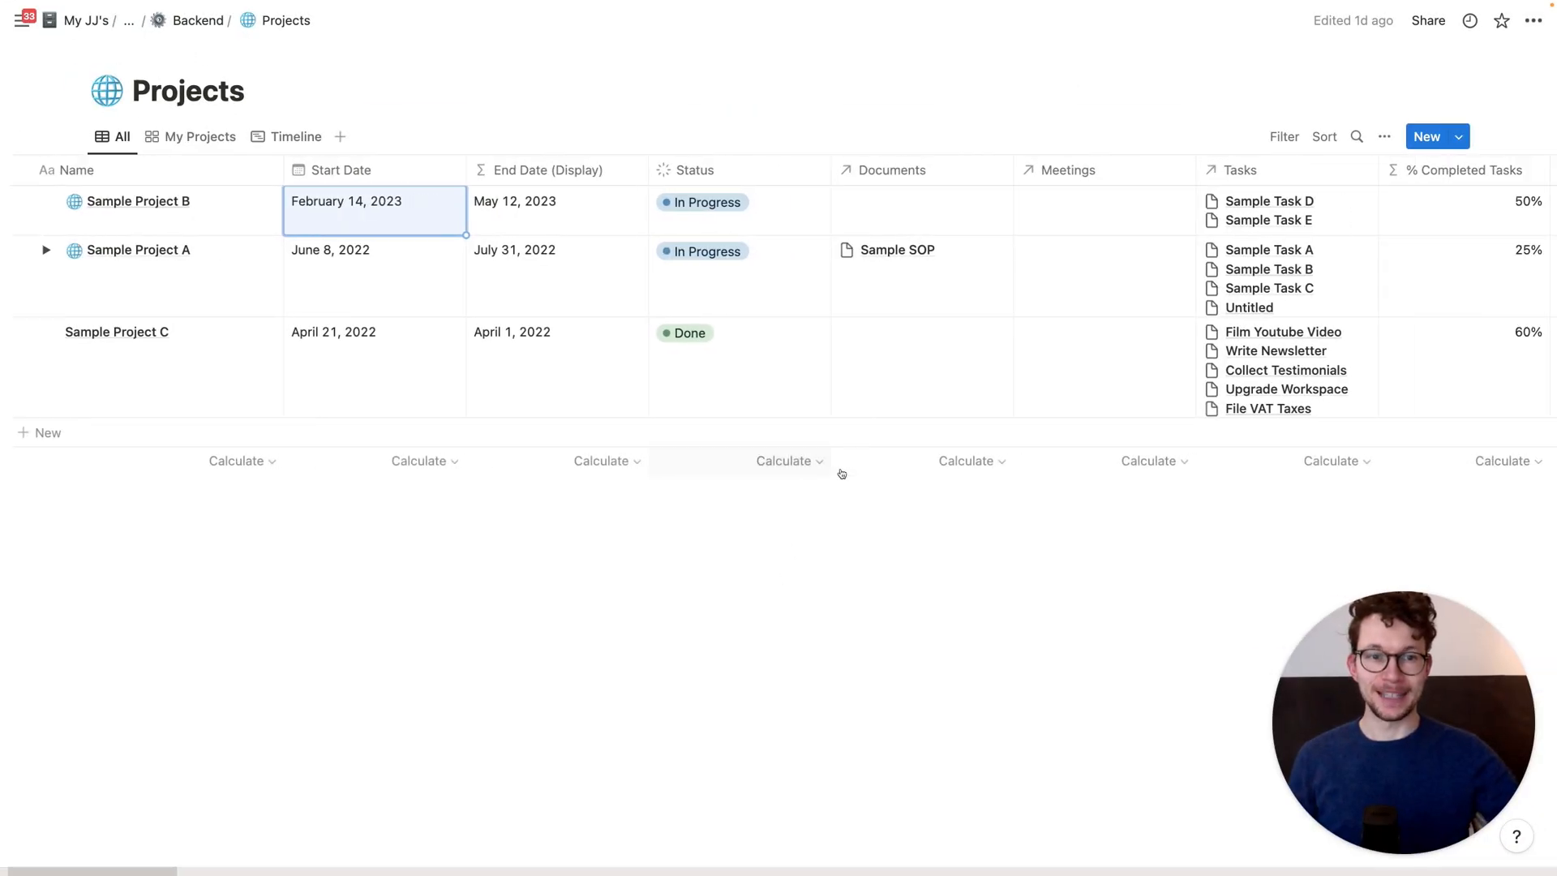
scroll("right", 3)
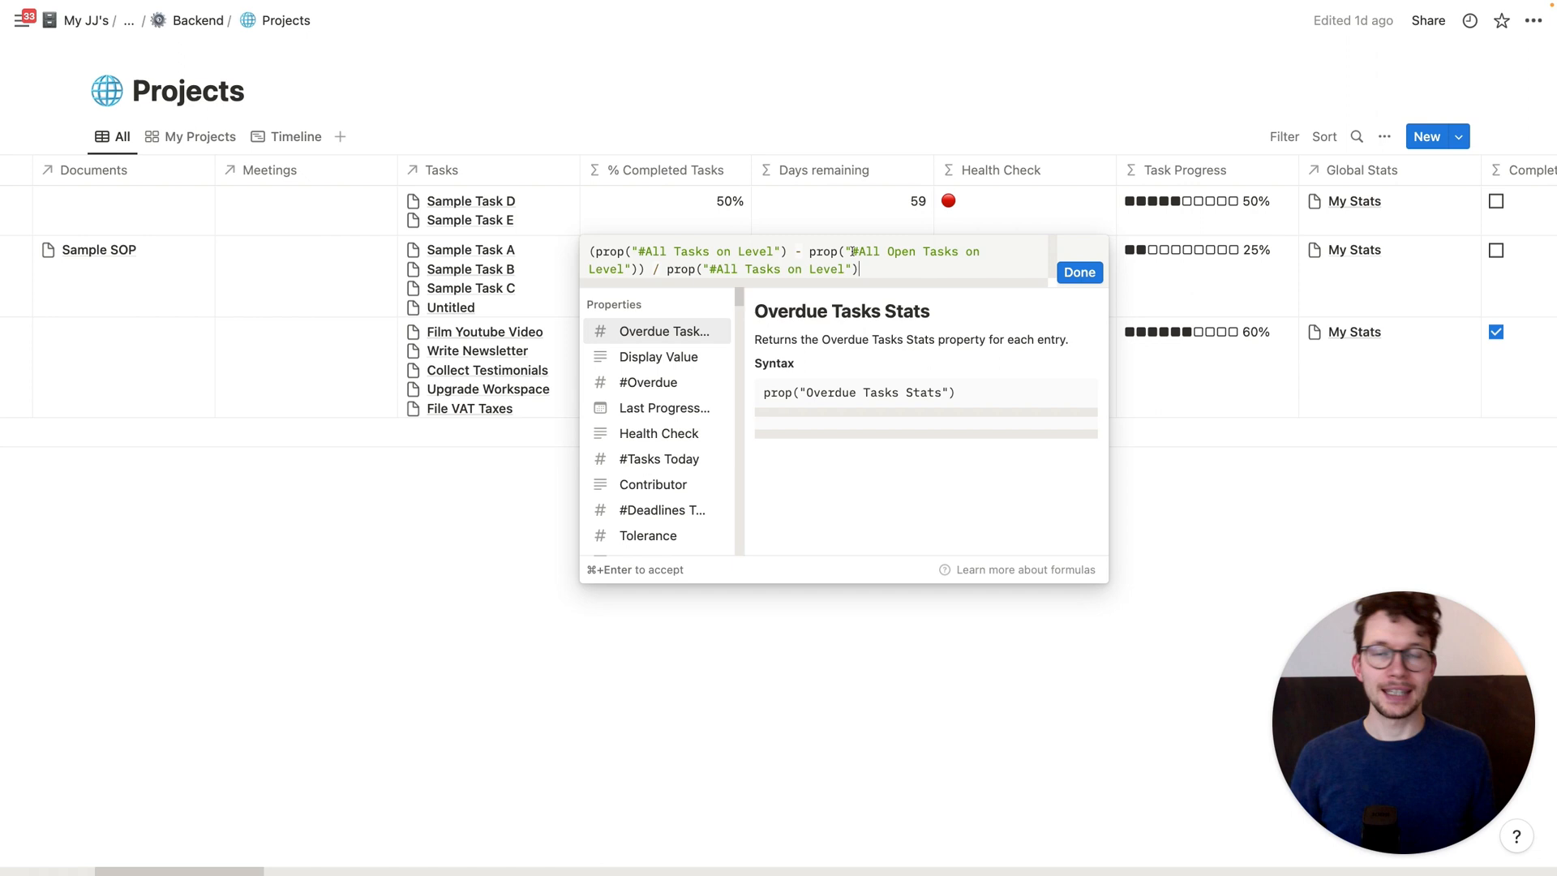
mouse_move(762, 226)
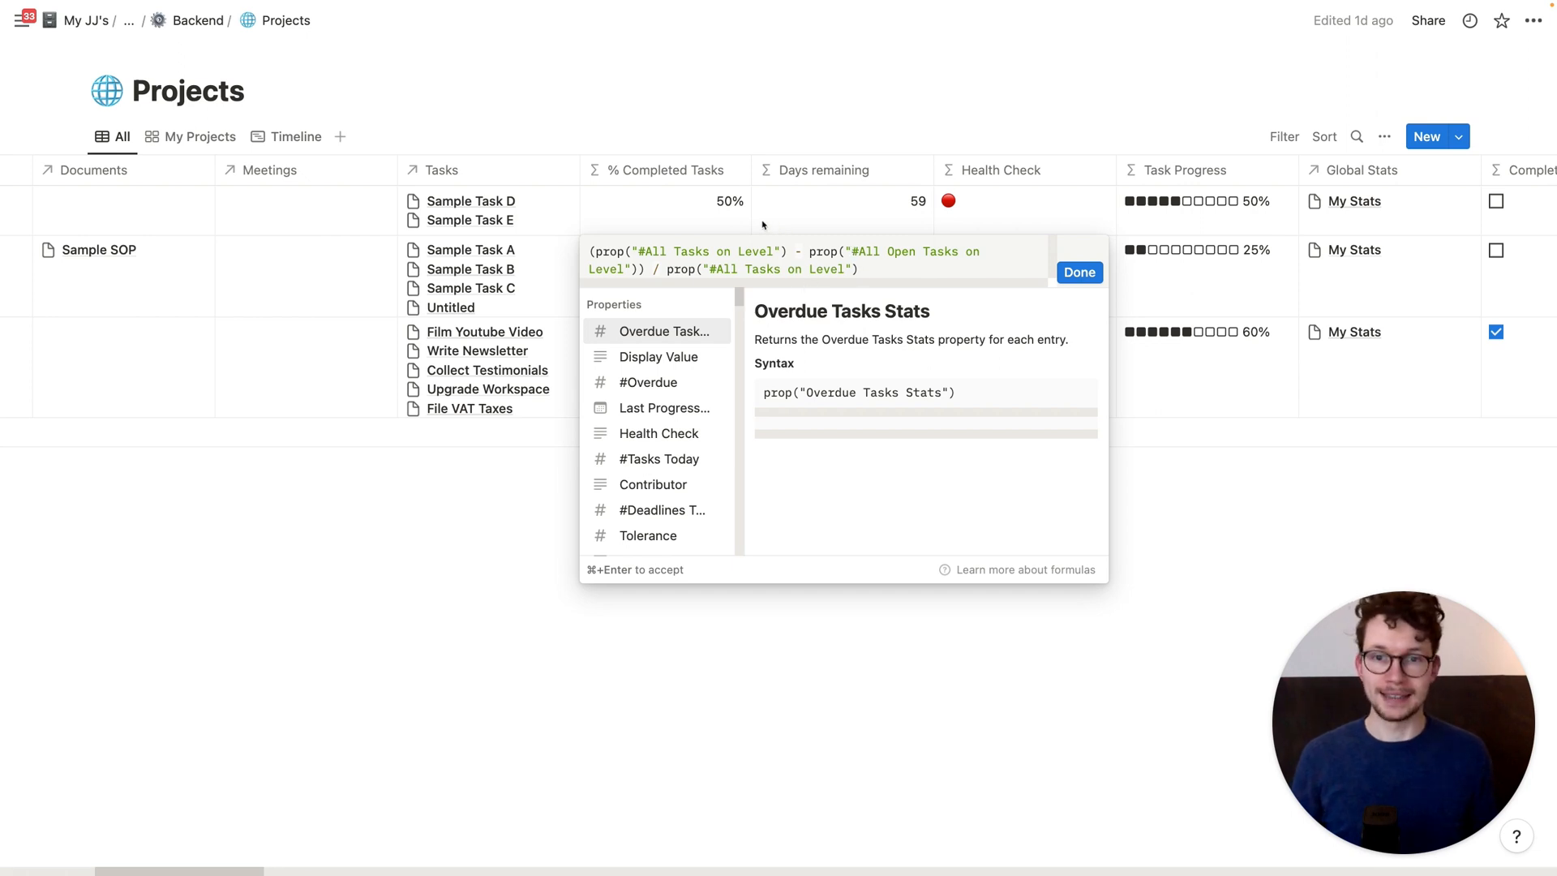
left_click(1079, 273)
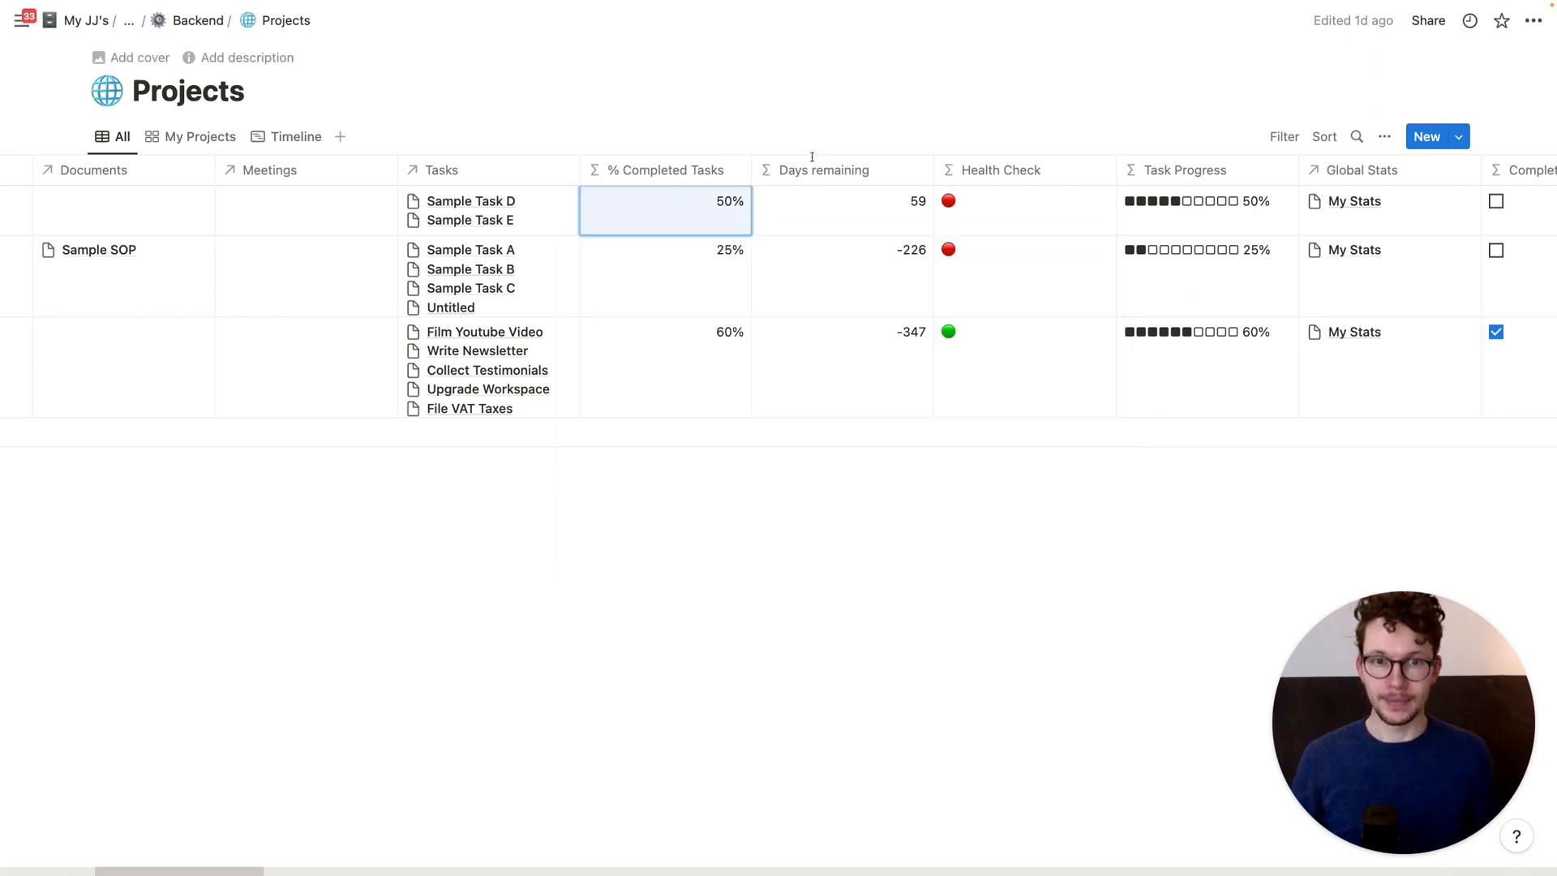
left_click(841, 249)
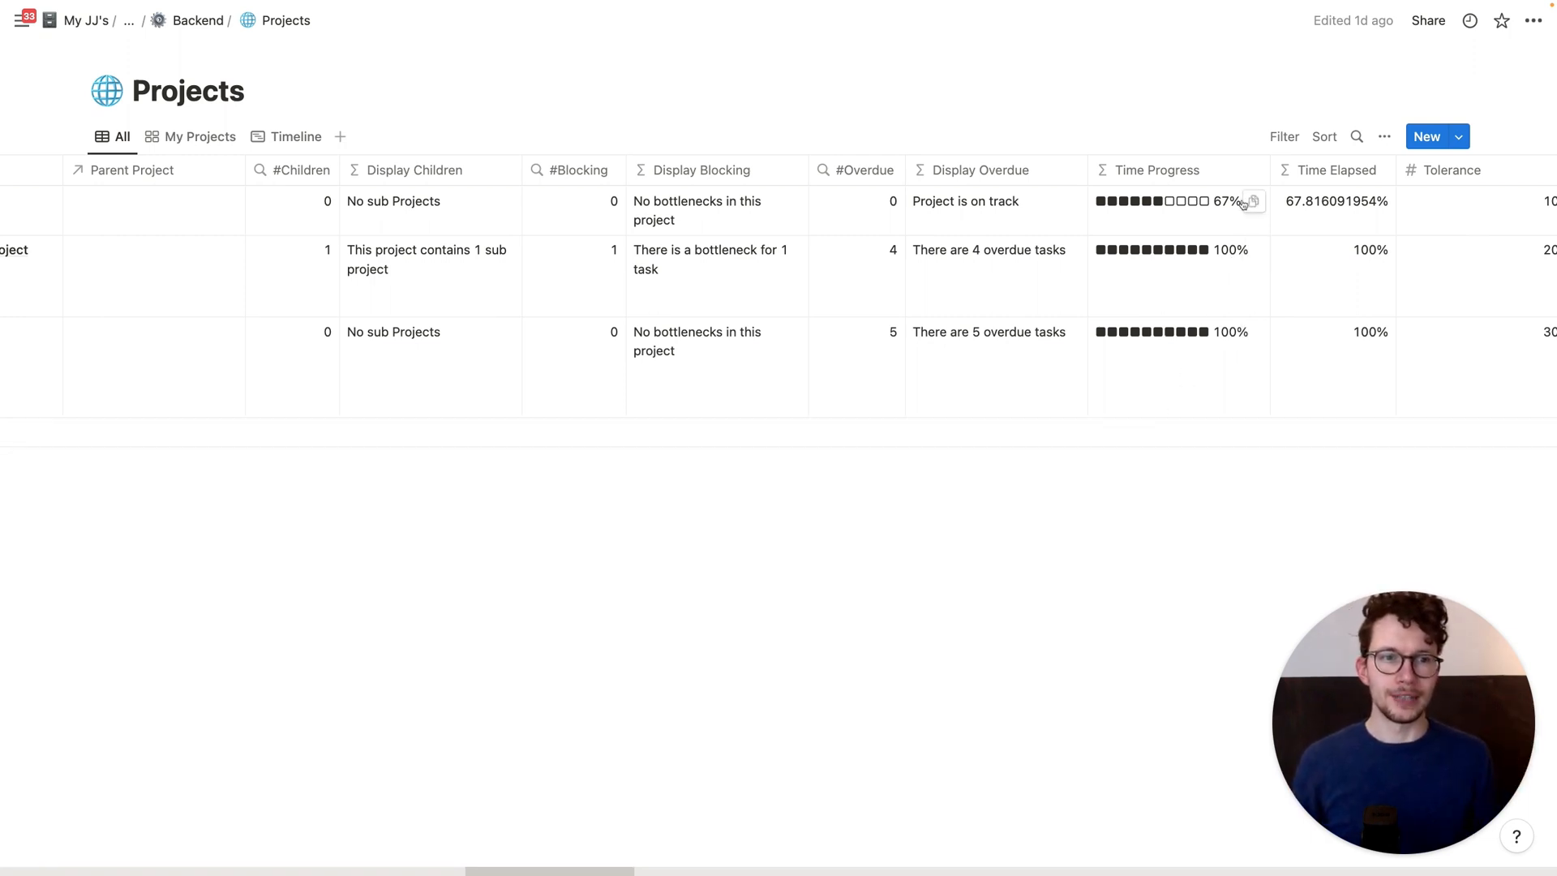
mouse_move(1211, 263)
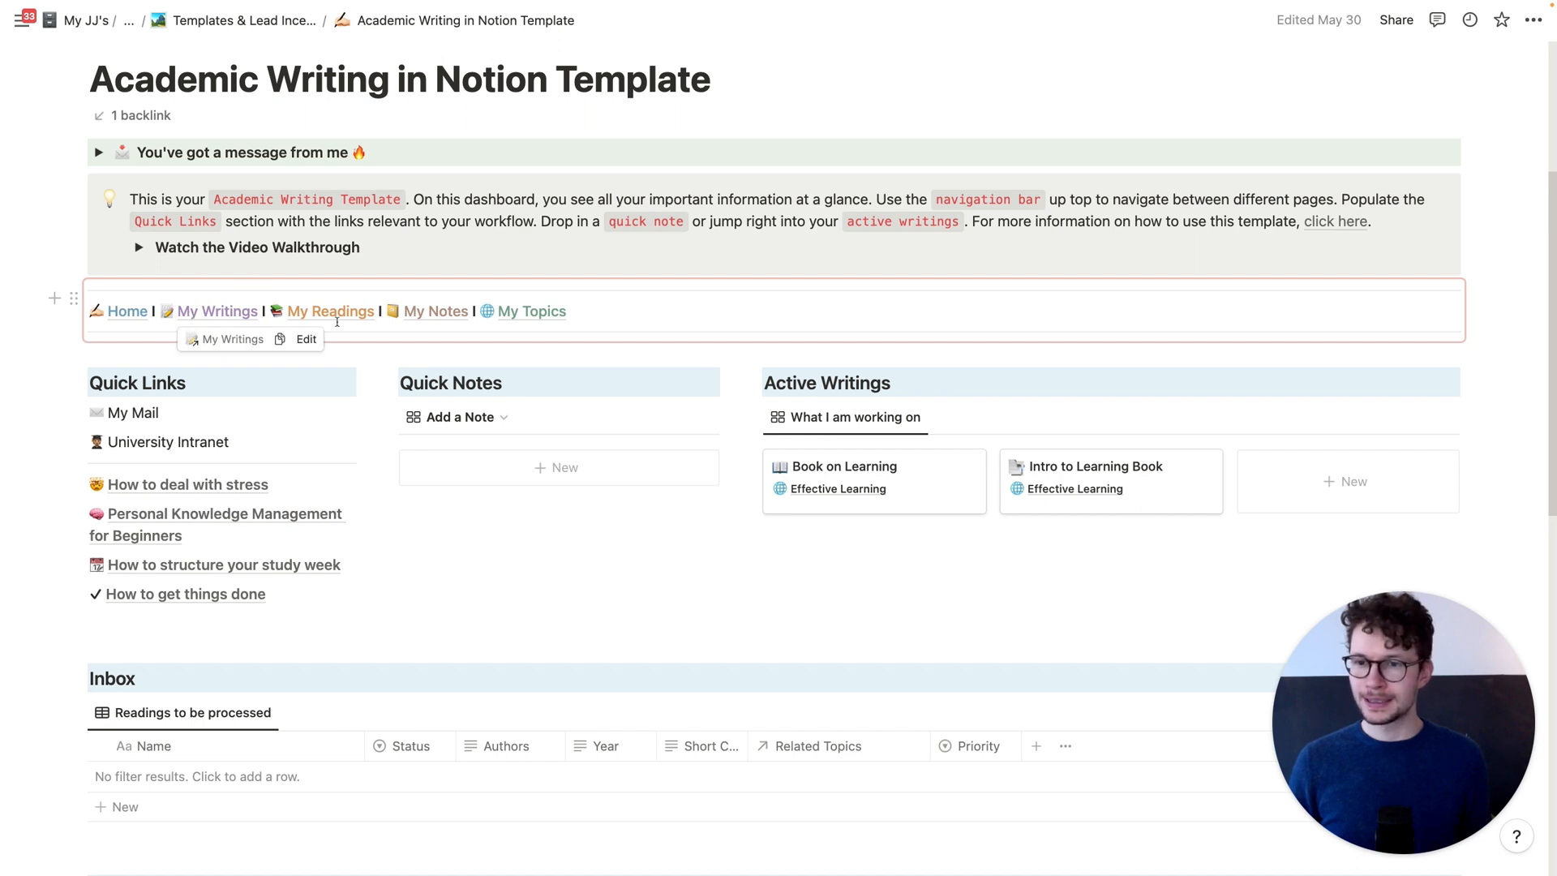
Step: Open the TwitterApp template's Start Here page with its setup checklist and tutorial videos
left_click(330, 311)
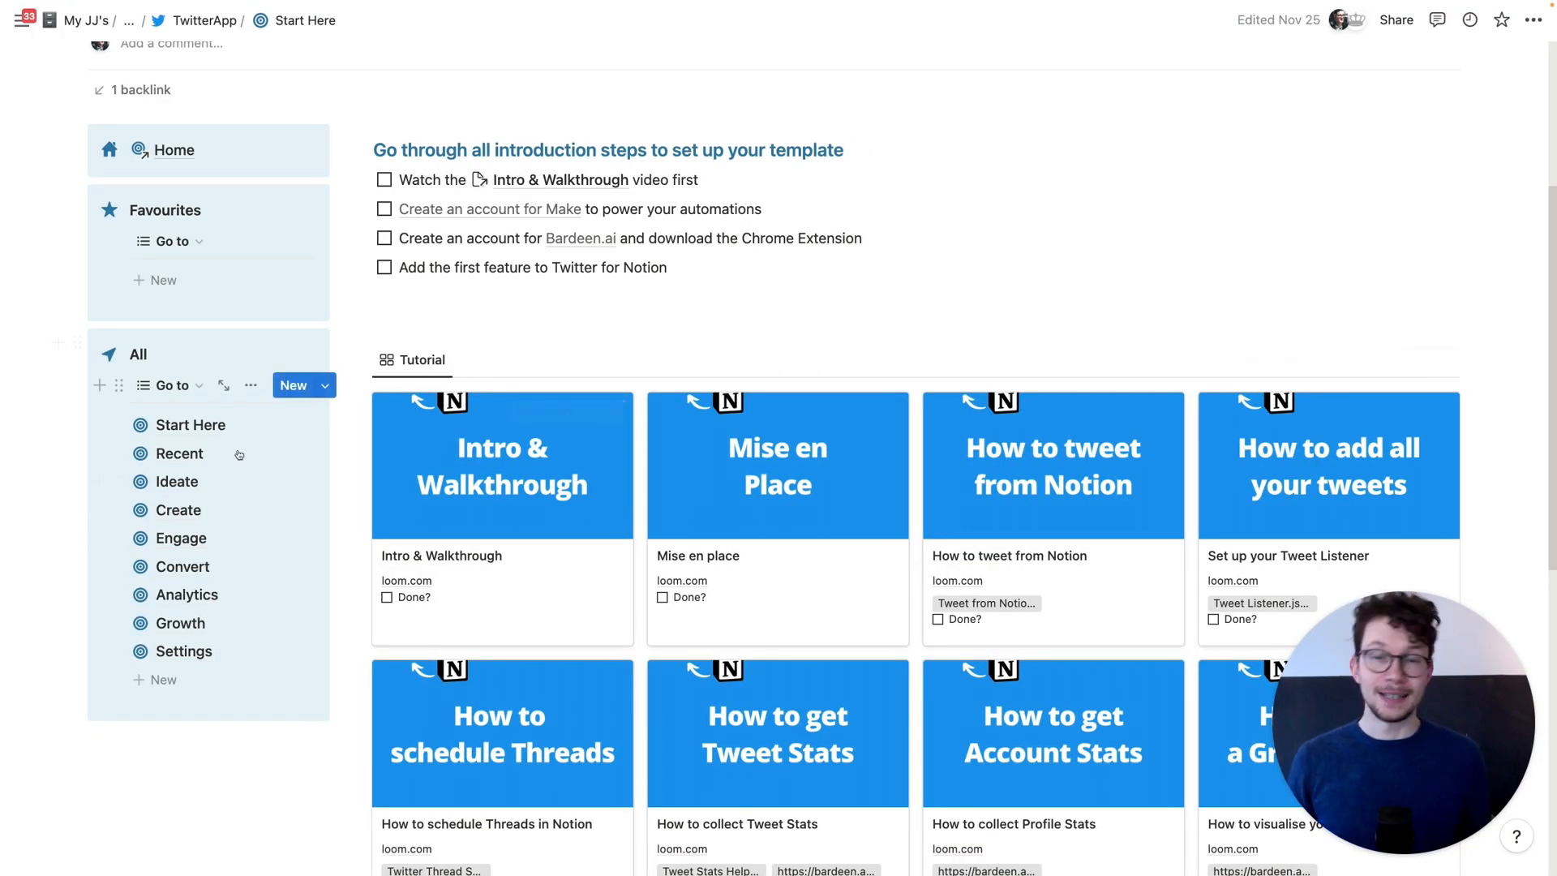
left_click(182, 453)
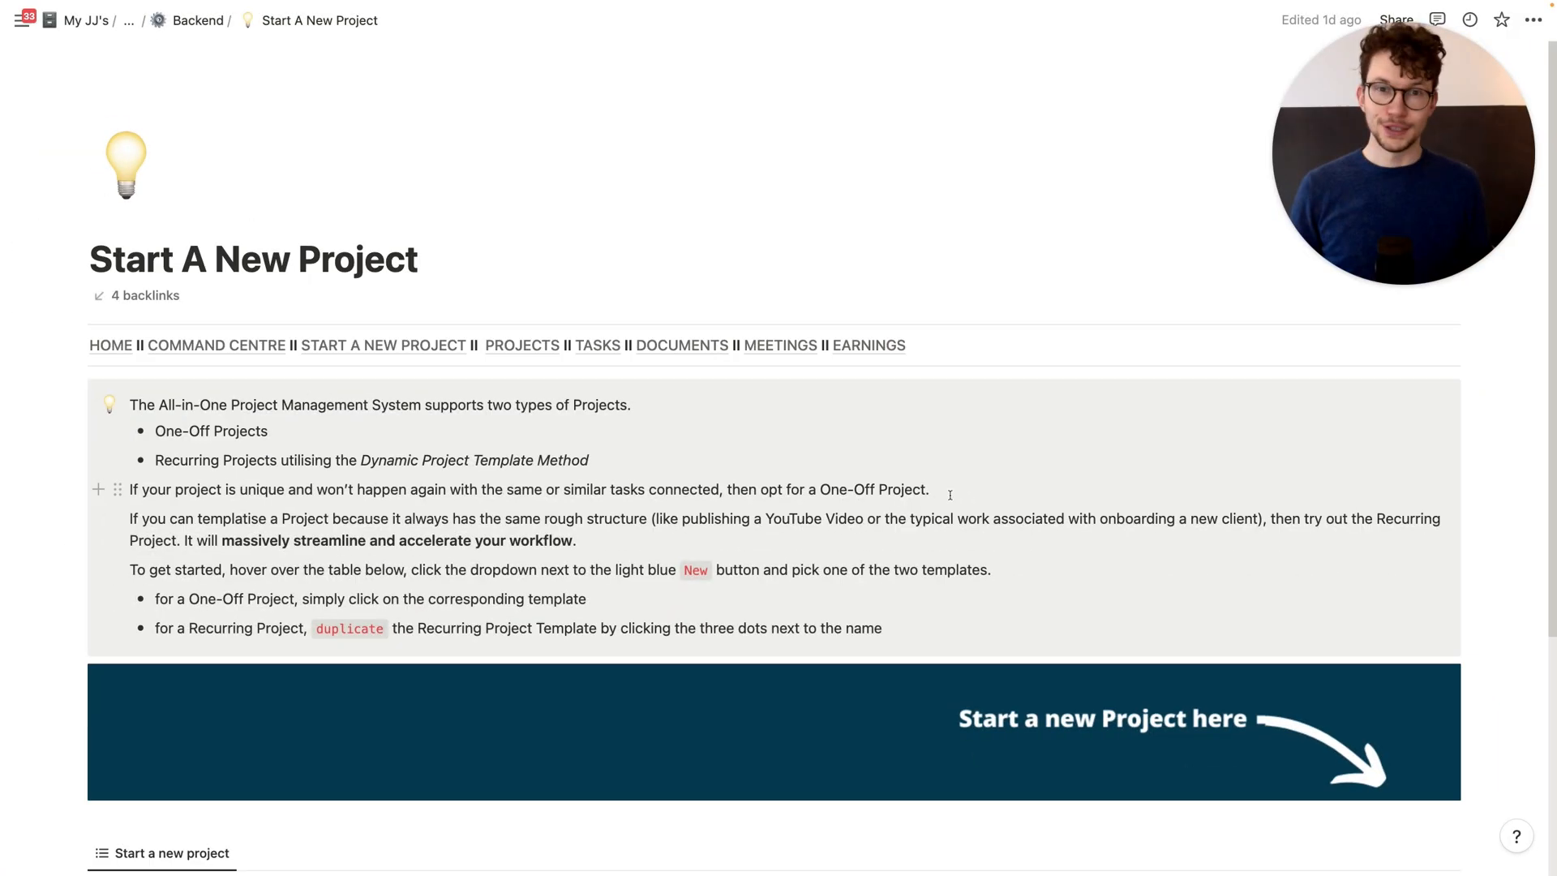
Step: Show the new-project templates and open the recurring project template's options
scroll("down", 3)
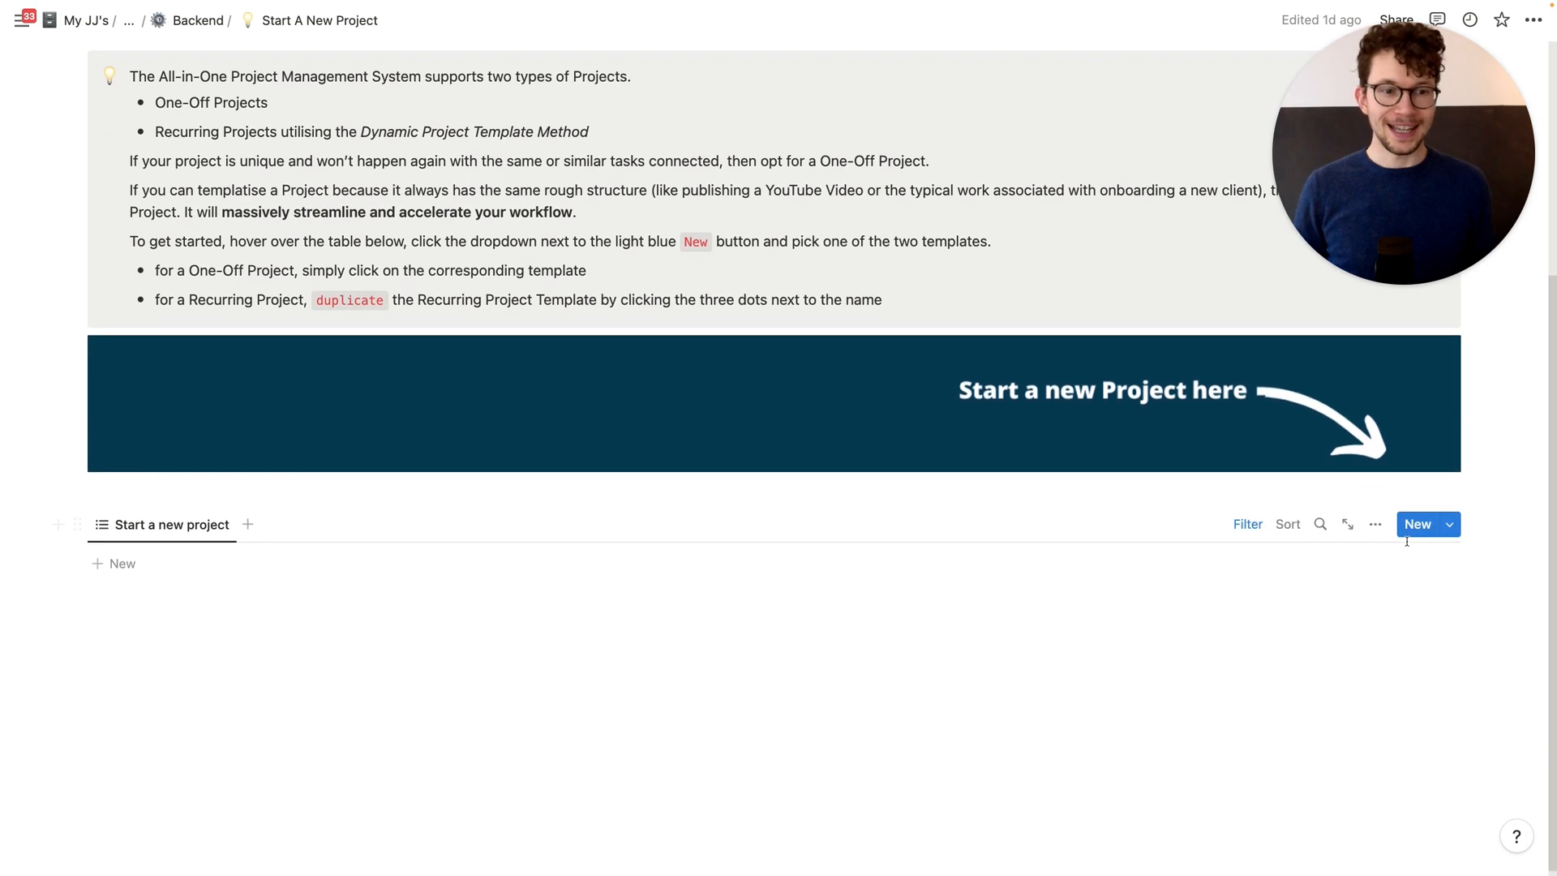
left_click(1446, 525)
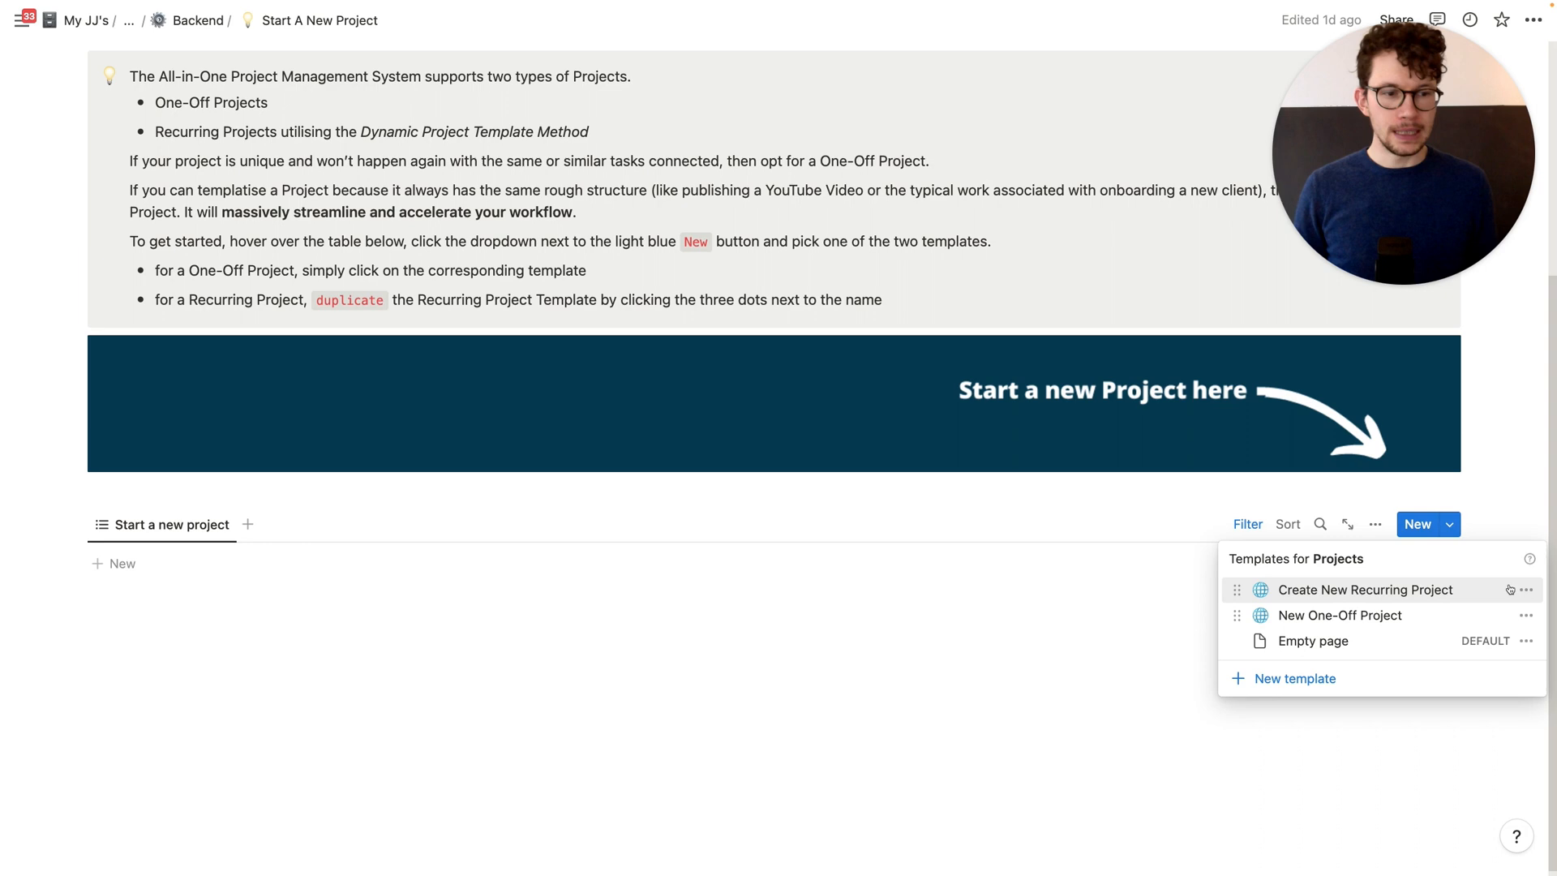
left_click(1527, 589)
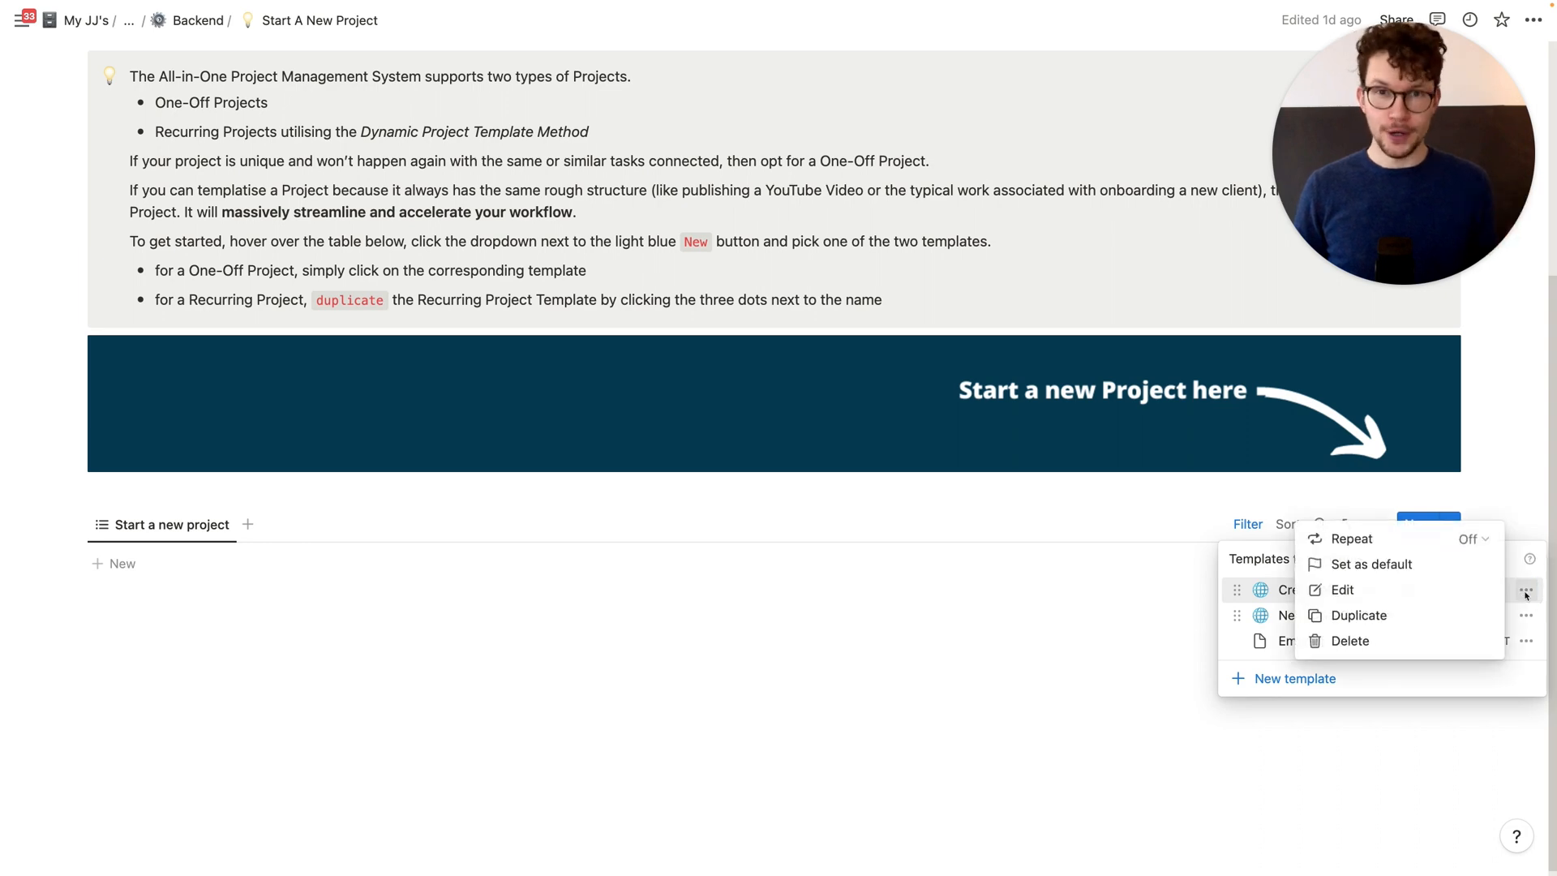
mouse_move(1368, 562)
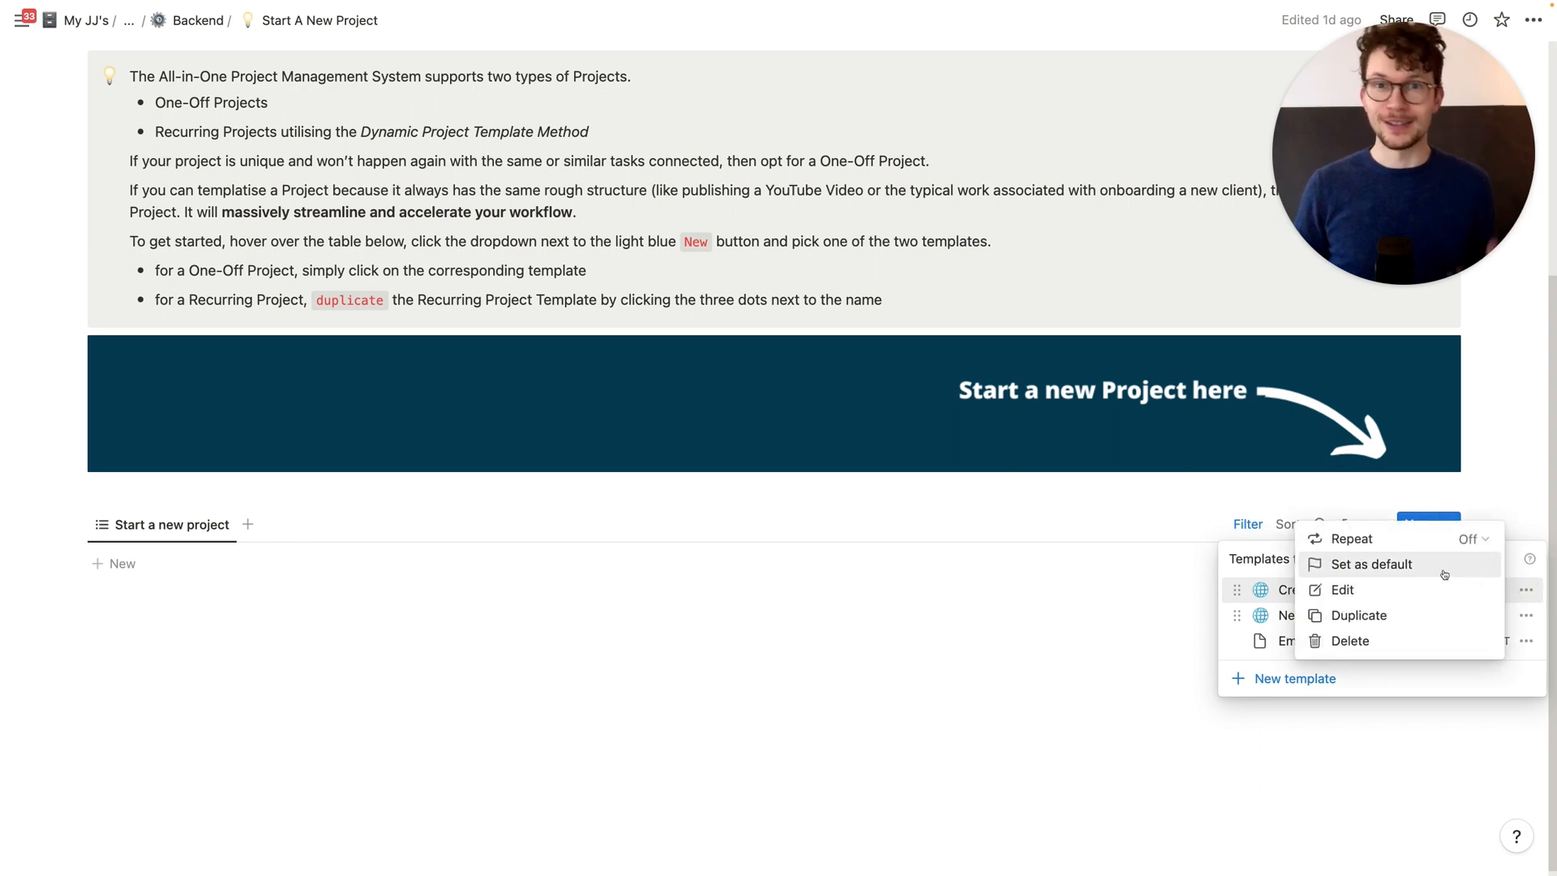
left_click(1342, 589)
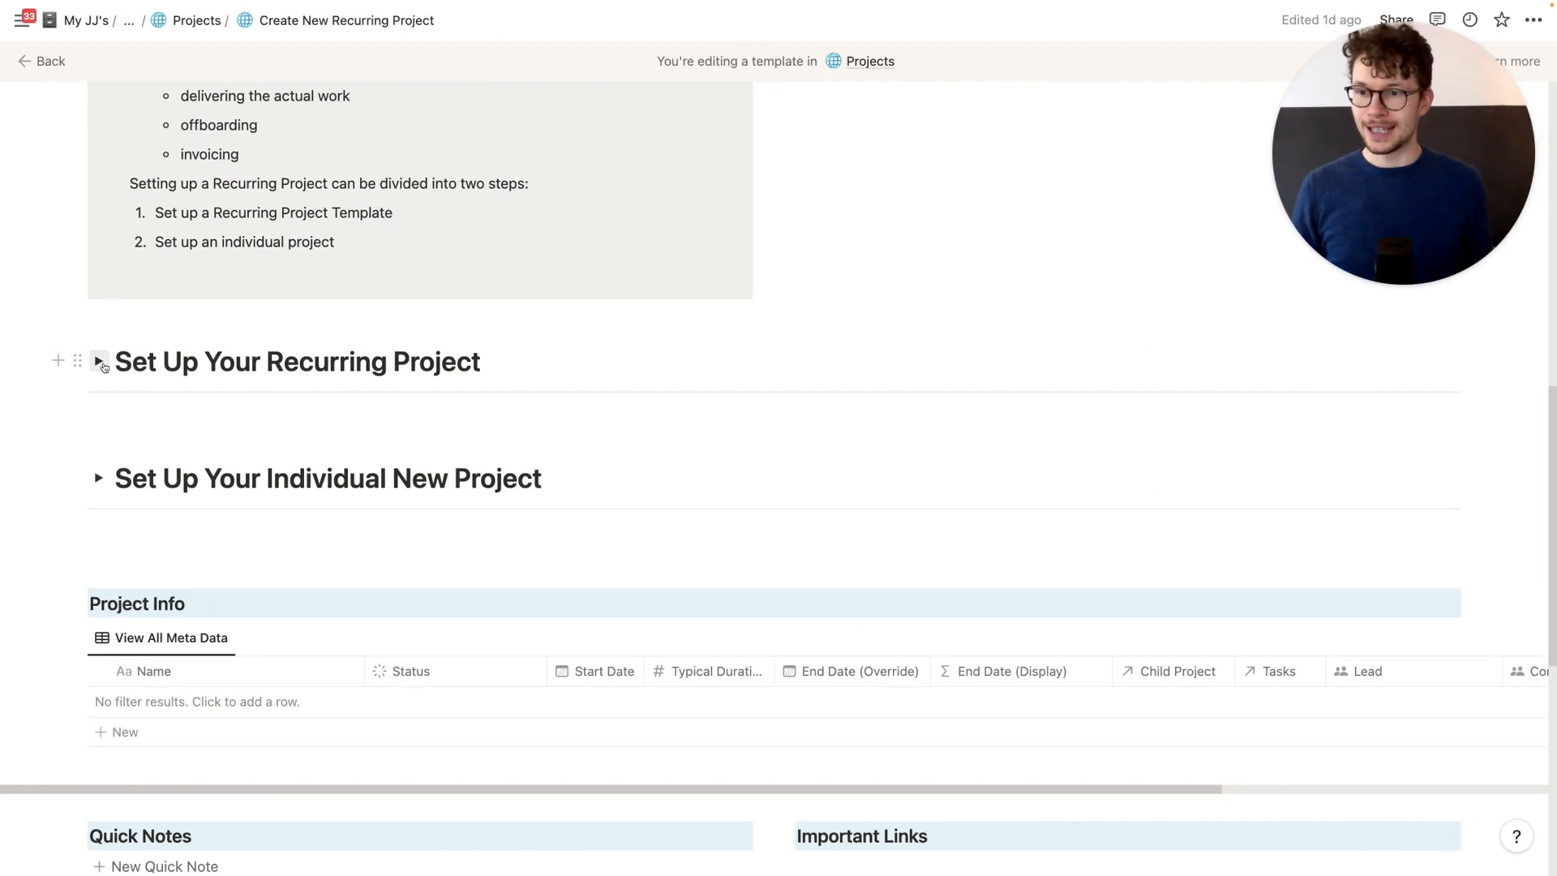
Step: Expand 'Set Up Your Recurring Project' and scroll through its setup steps
left_click(97, 362)
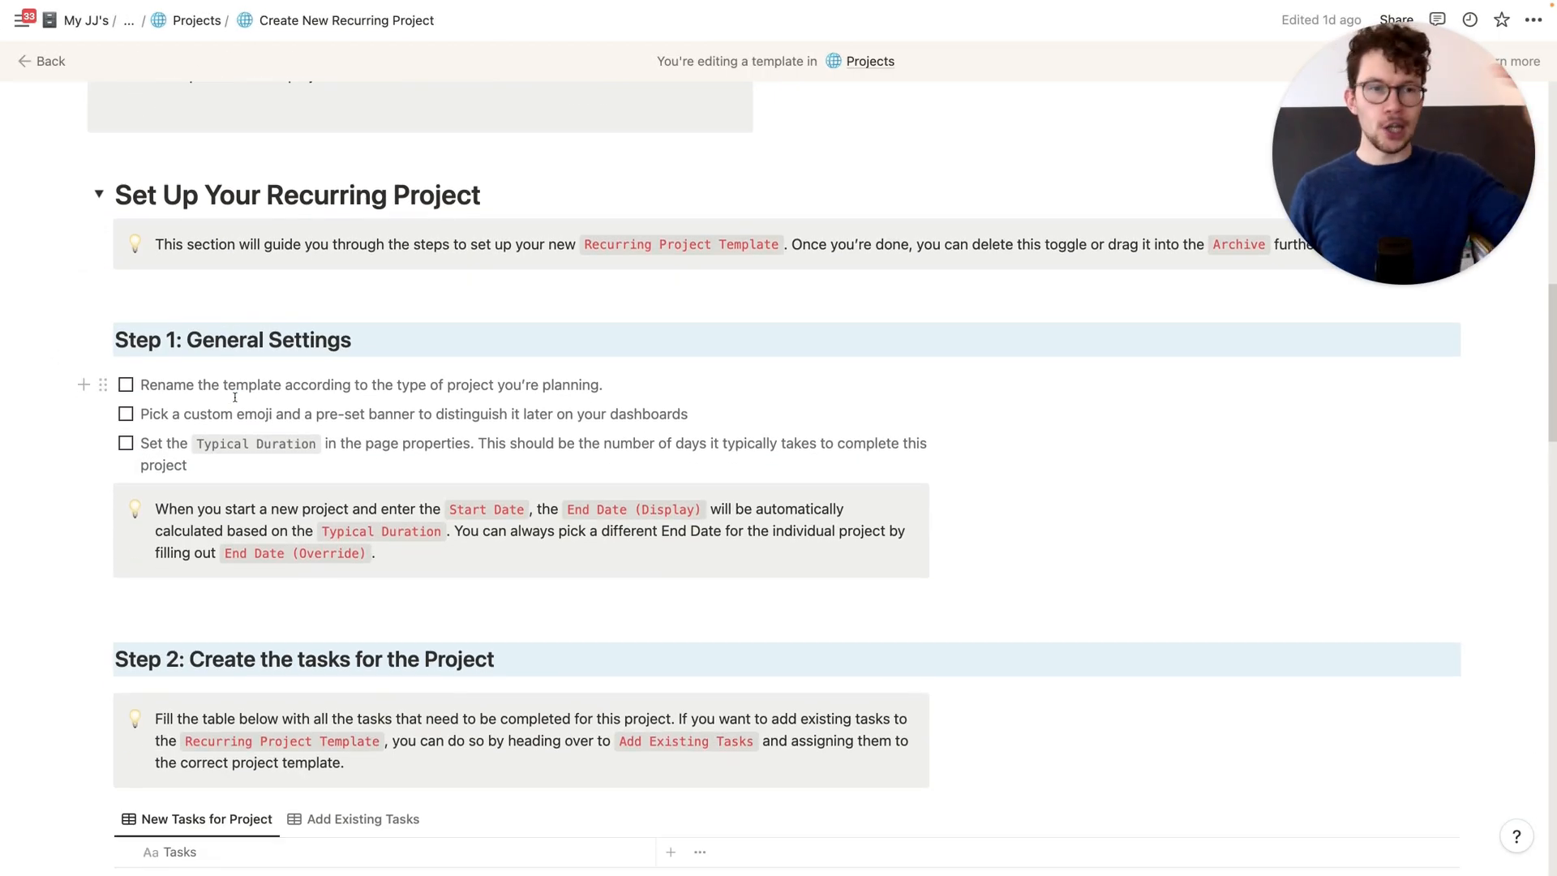
scroll("down", 3)
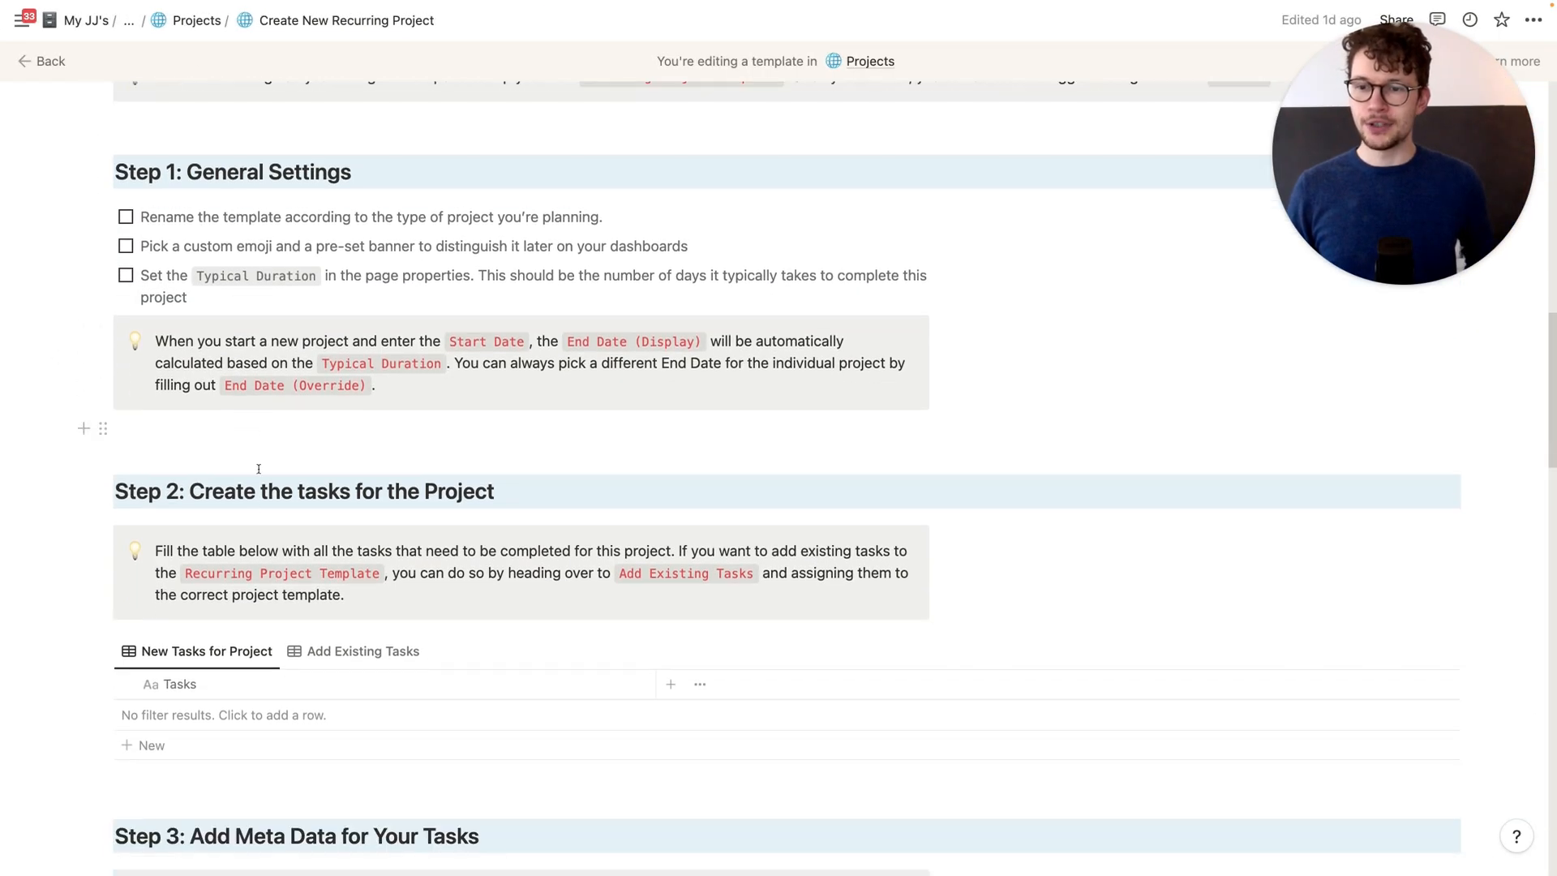
scroll("down", 3)
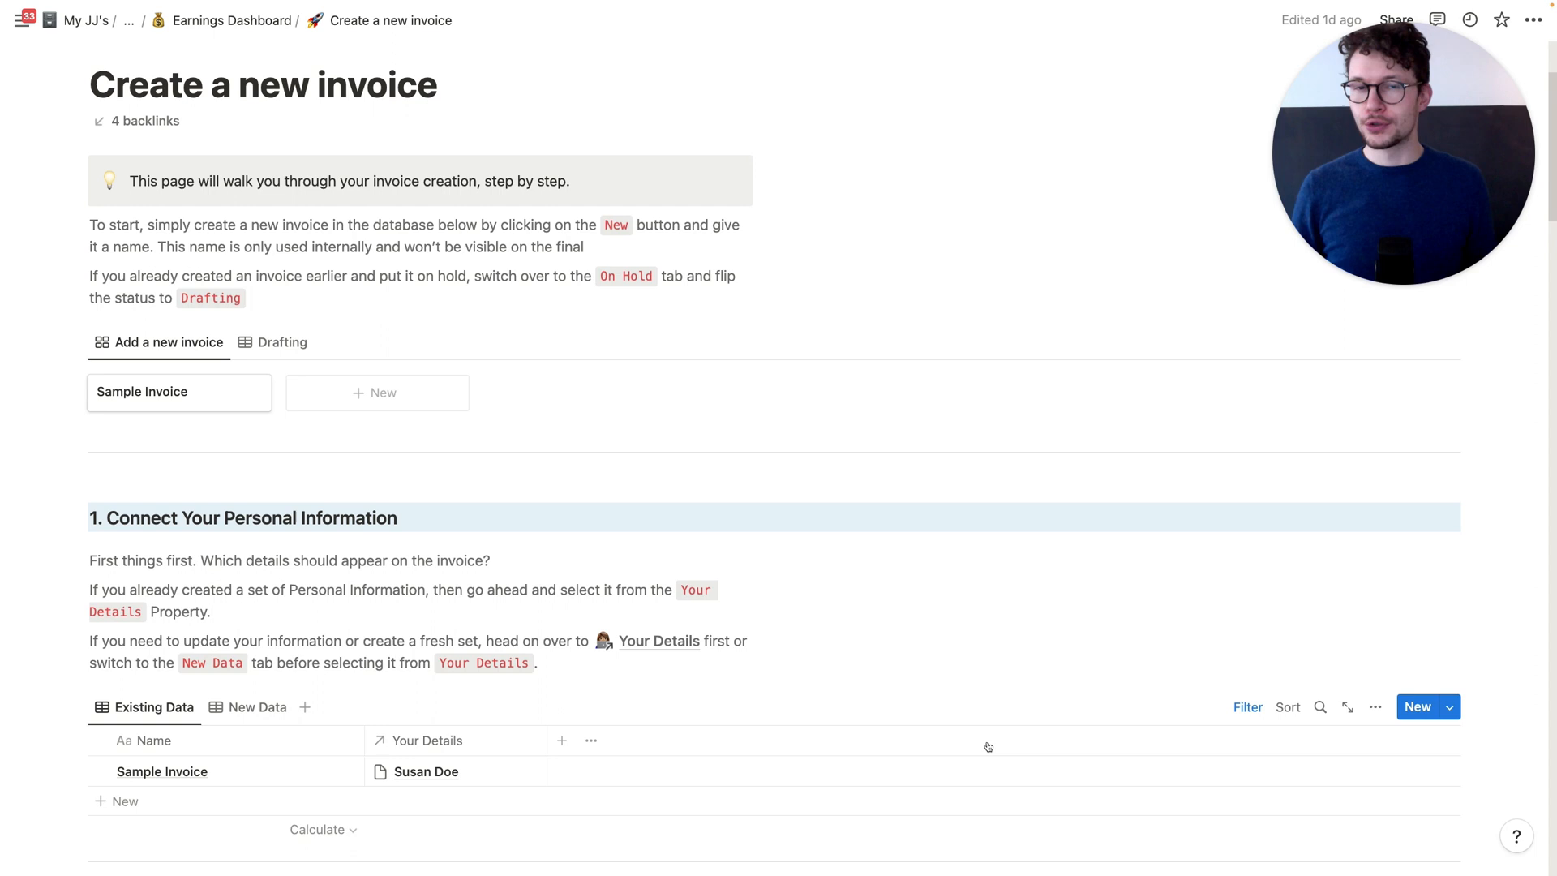
Step: Scroll through the Create a new invoice page's personal-information and client-selection sections
scroll("down", 3)
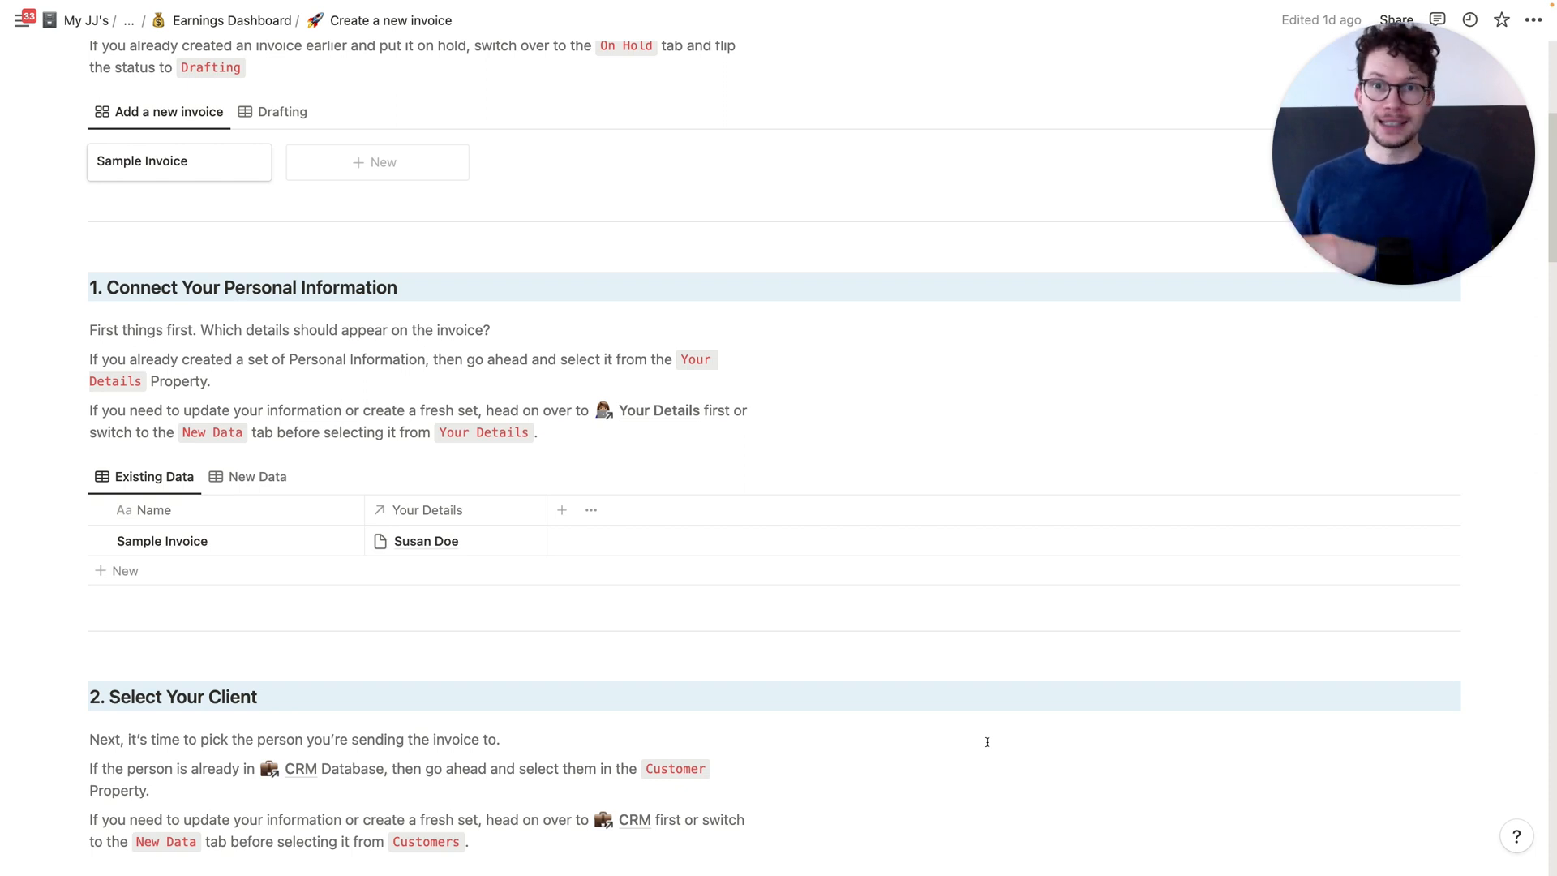
scroll("down", 3)
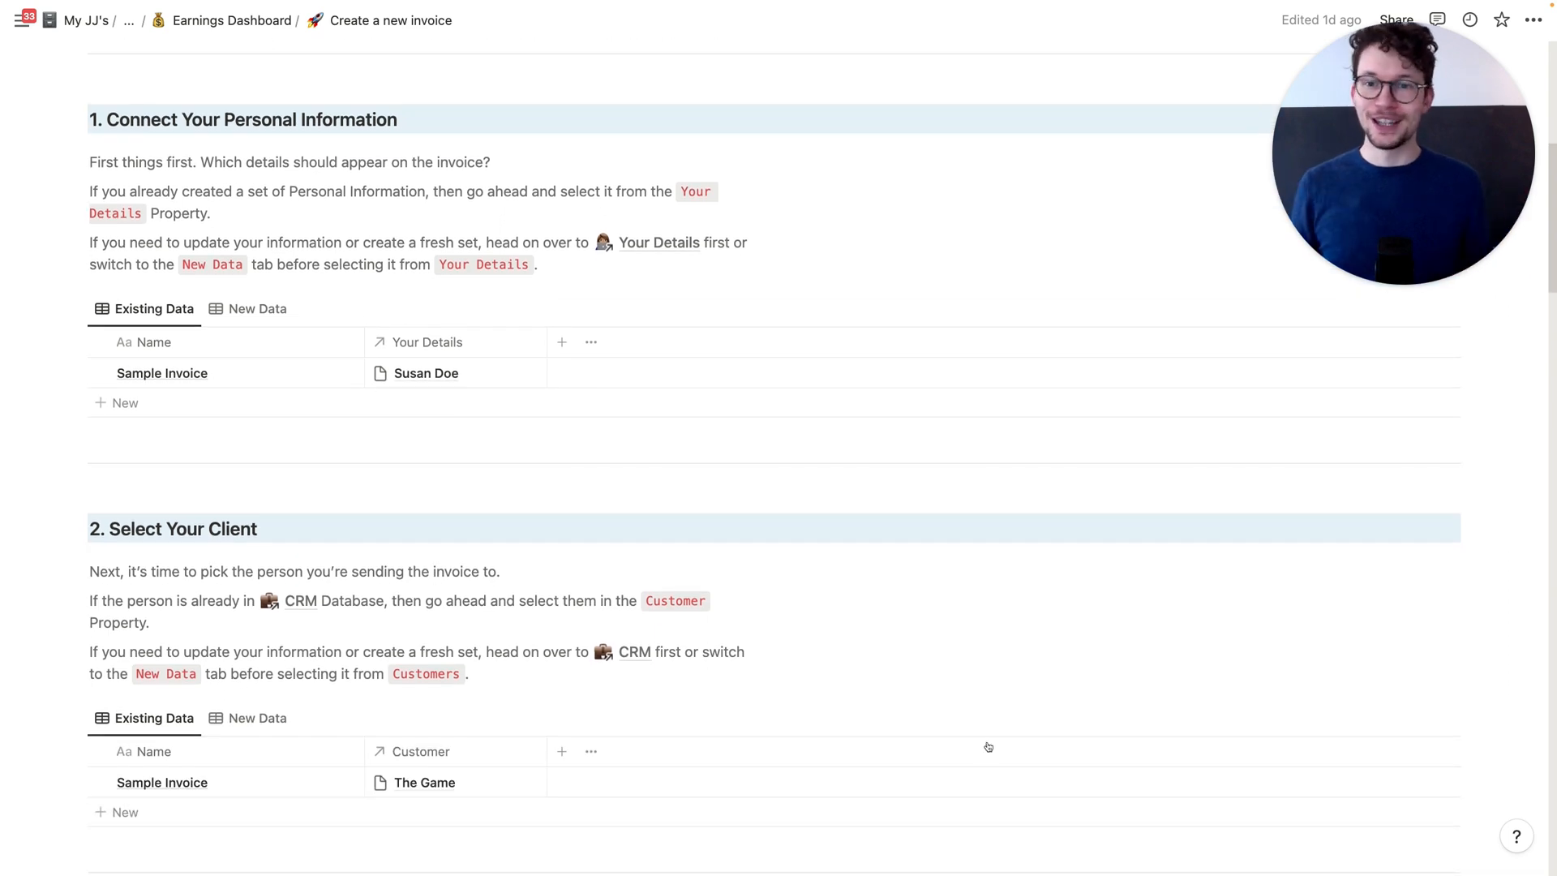
scroll("down", 3)
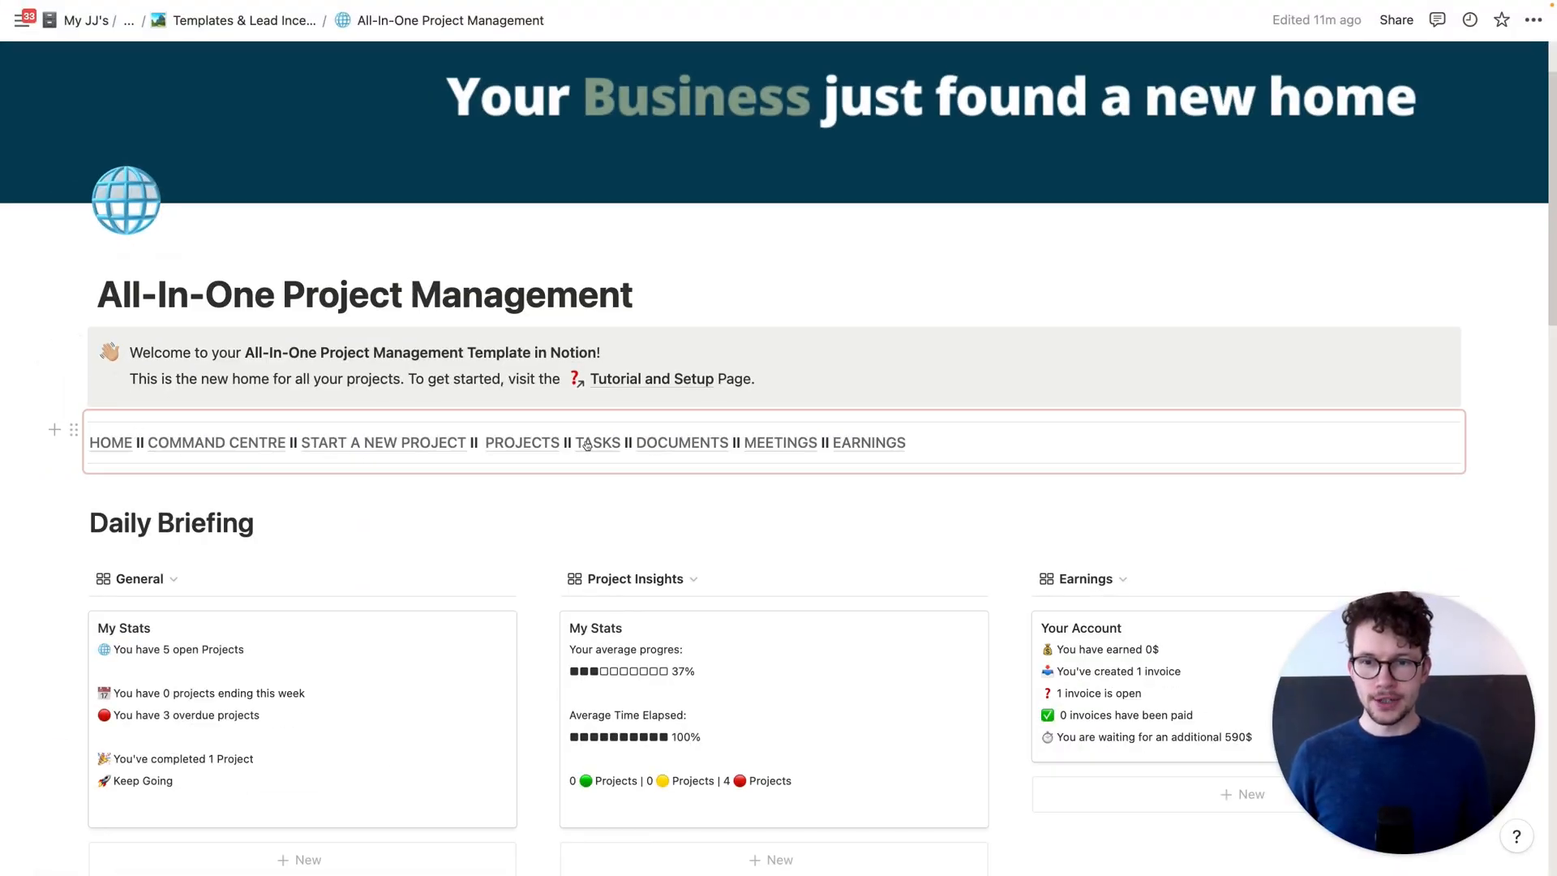
Step: Scroll down the home page to the Daily Briefing and its Tasks panel
scroll("down", 3)
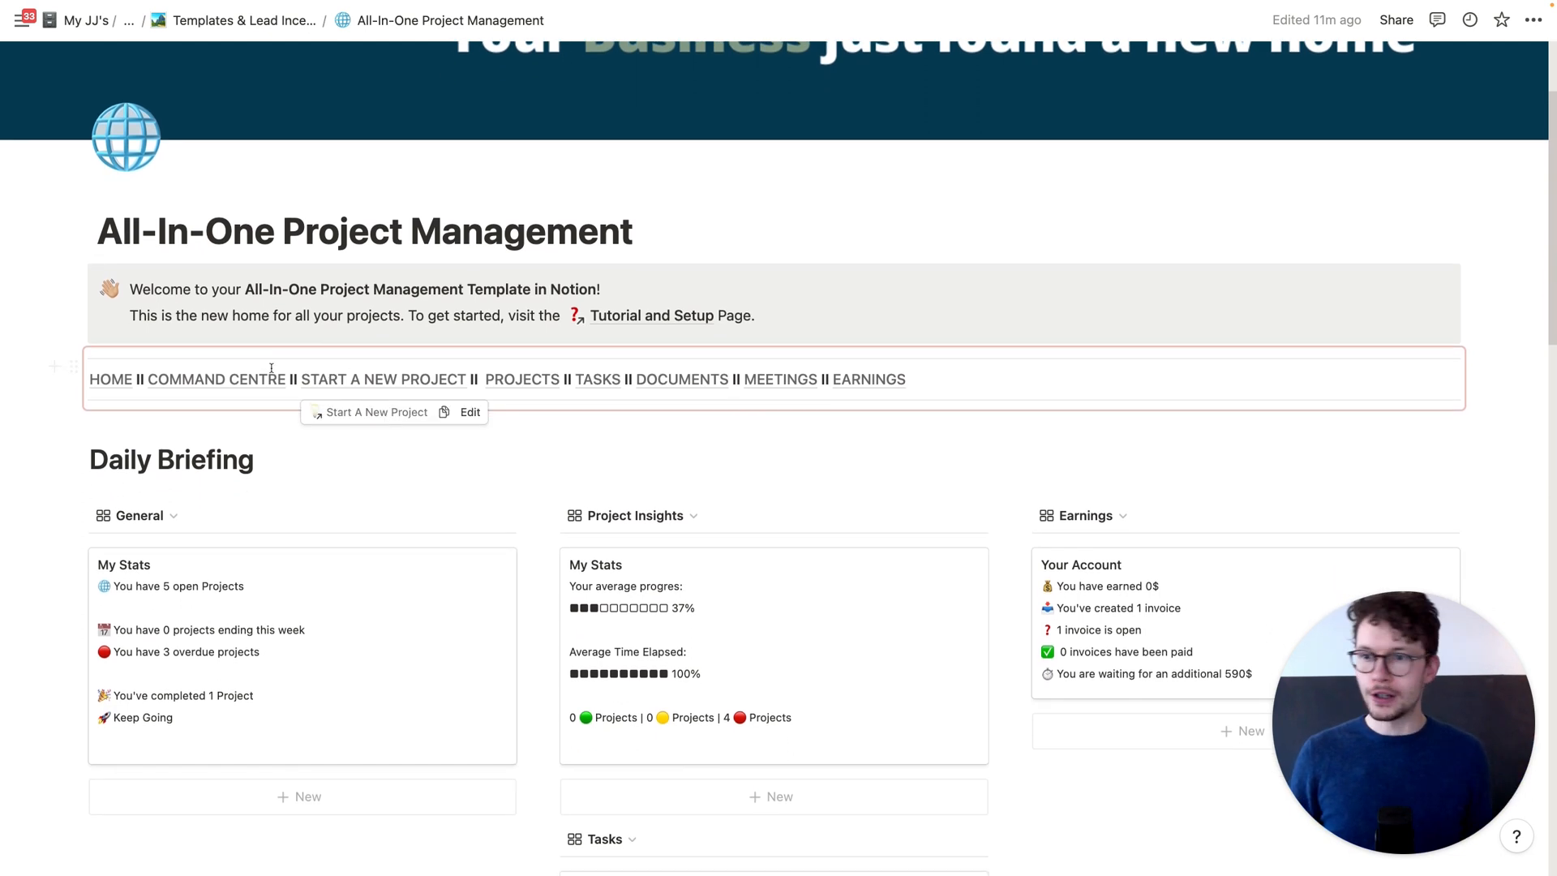
scroll("down", 3)
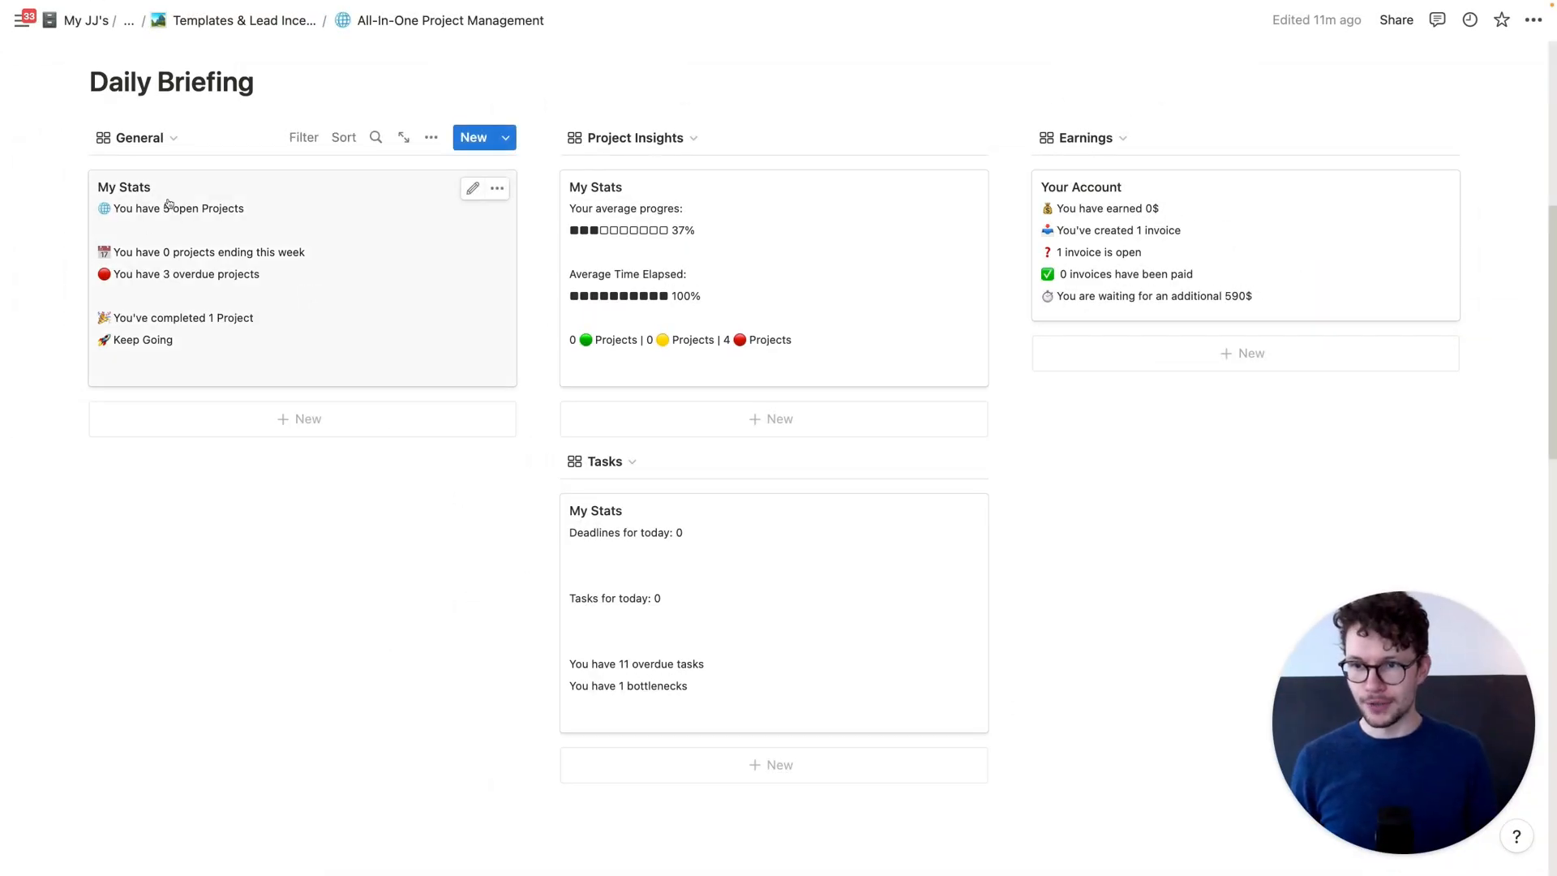
mouse_move(189, 274)
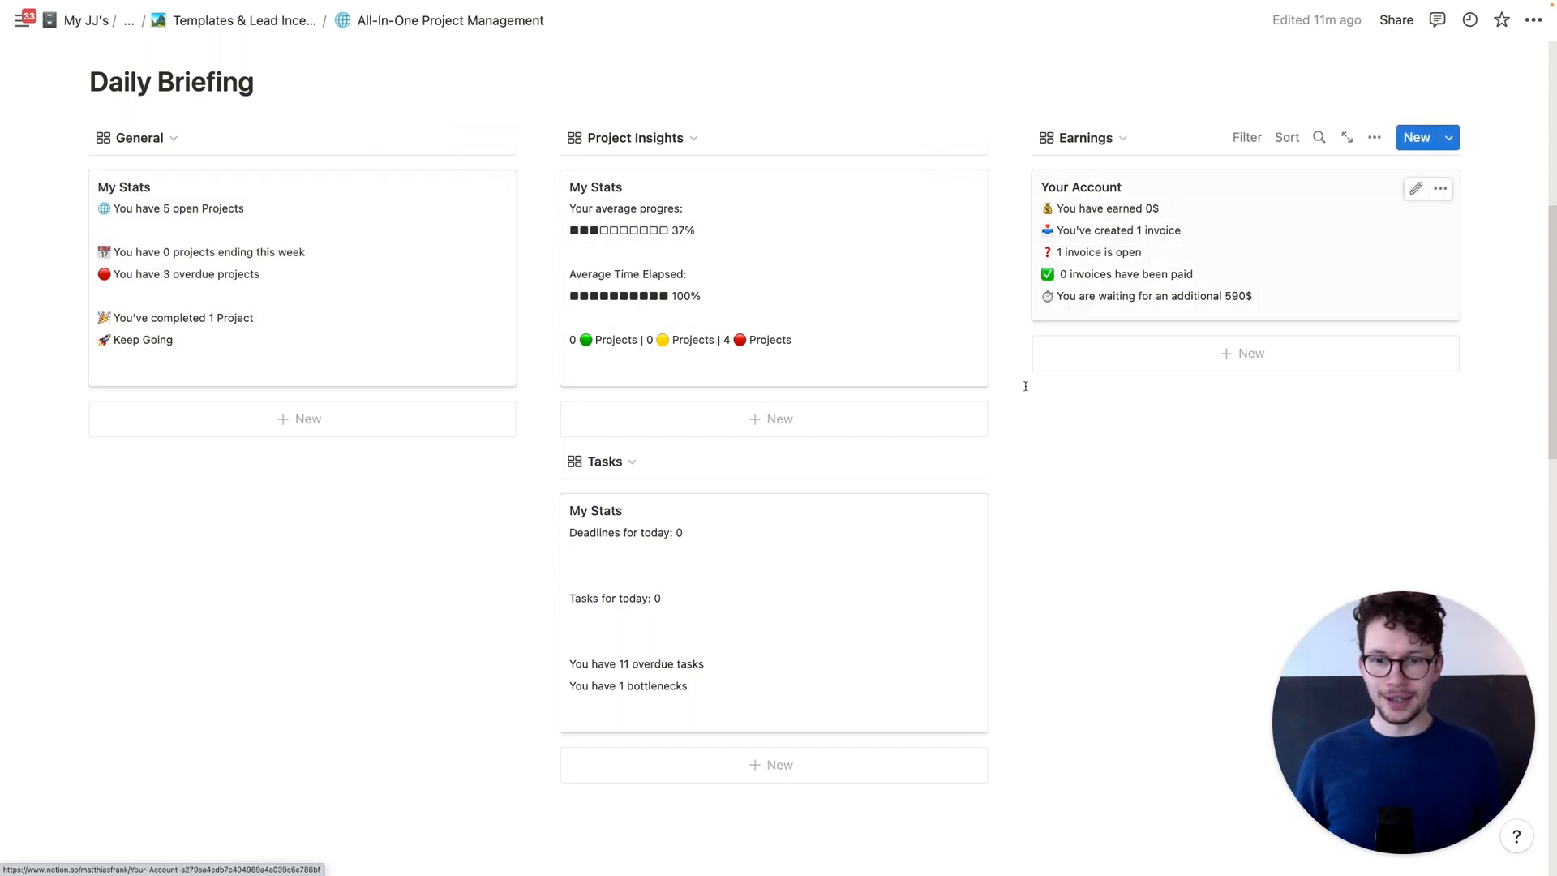
mouse_move(616, 709)
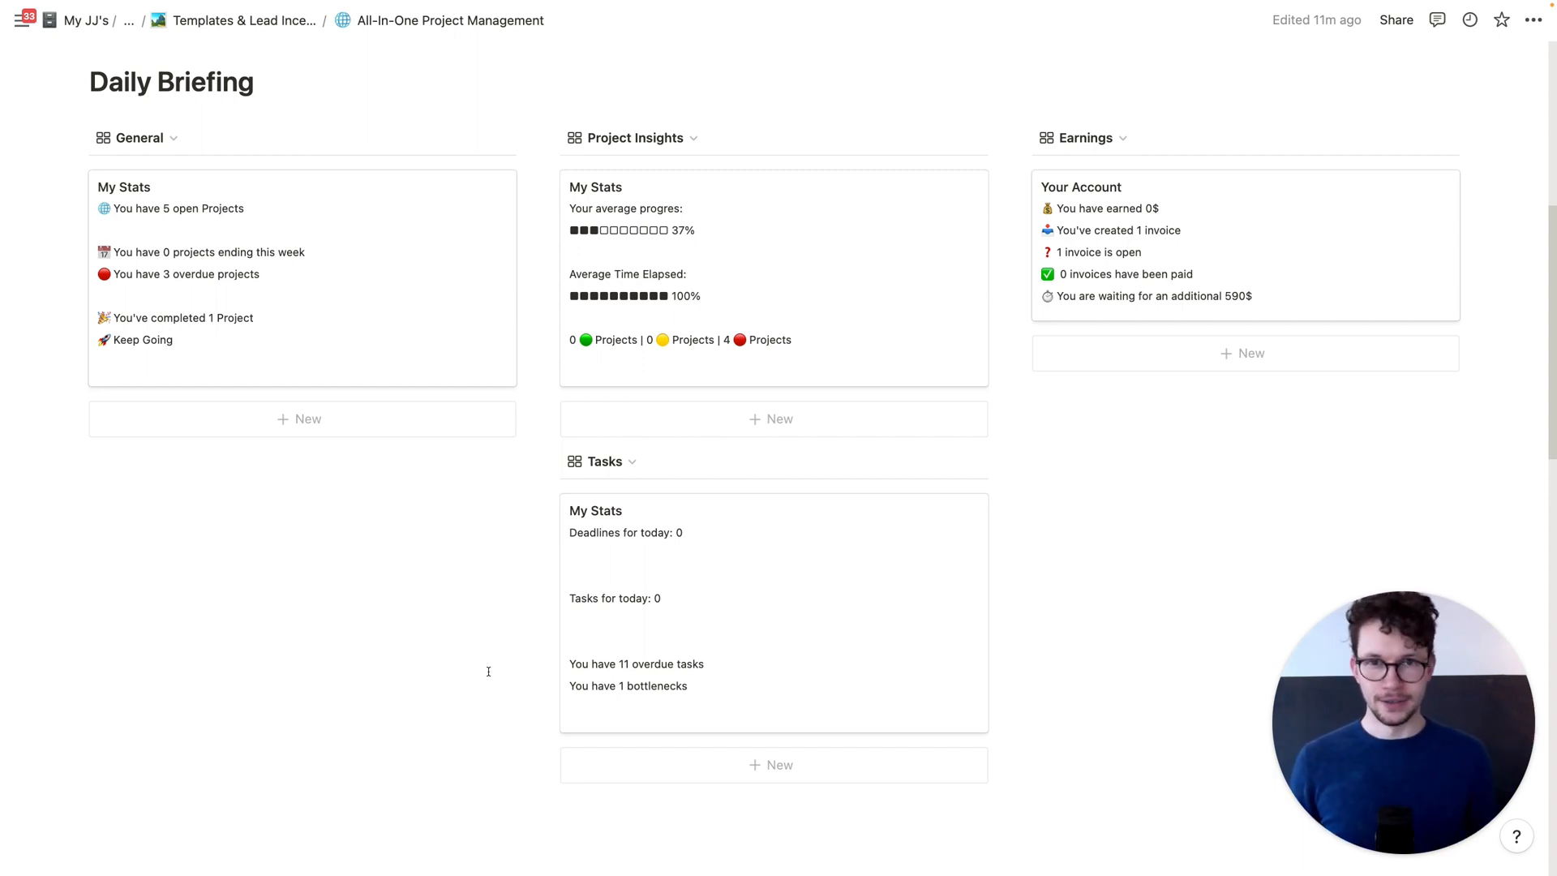
Step: Scroll down to Project Overview and switch the board to its Analytics view
scroll("down", 3)
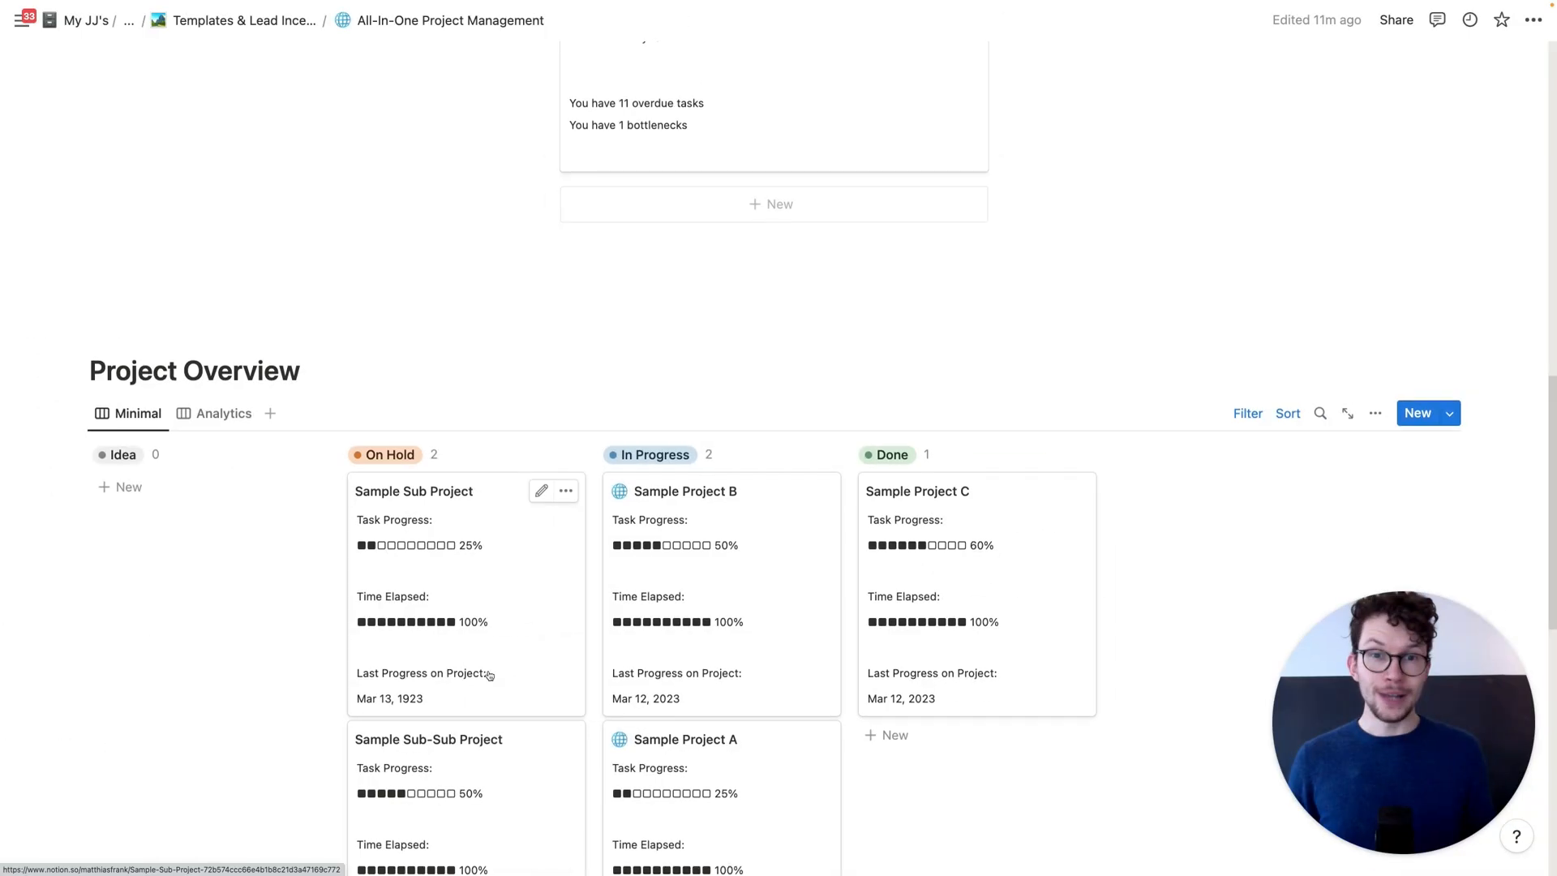
scroll("down", 3)
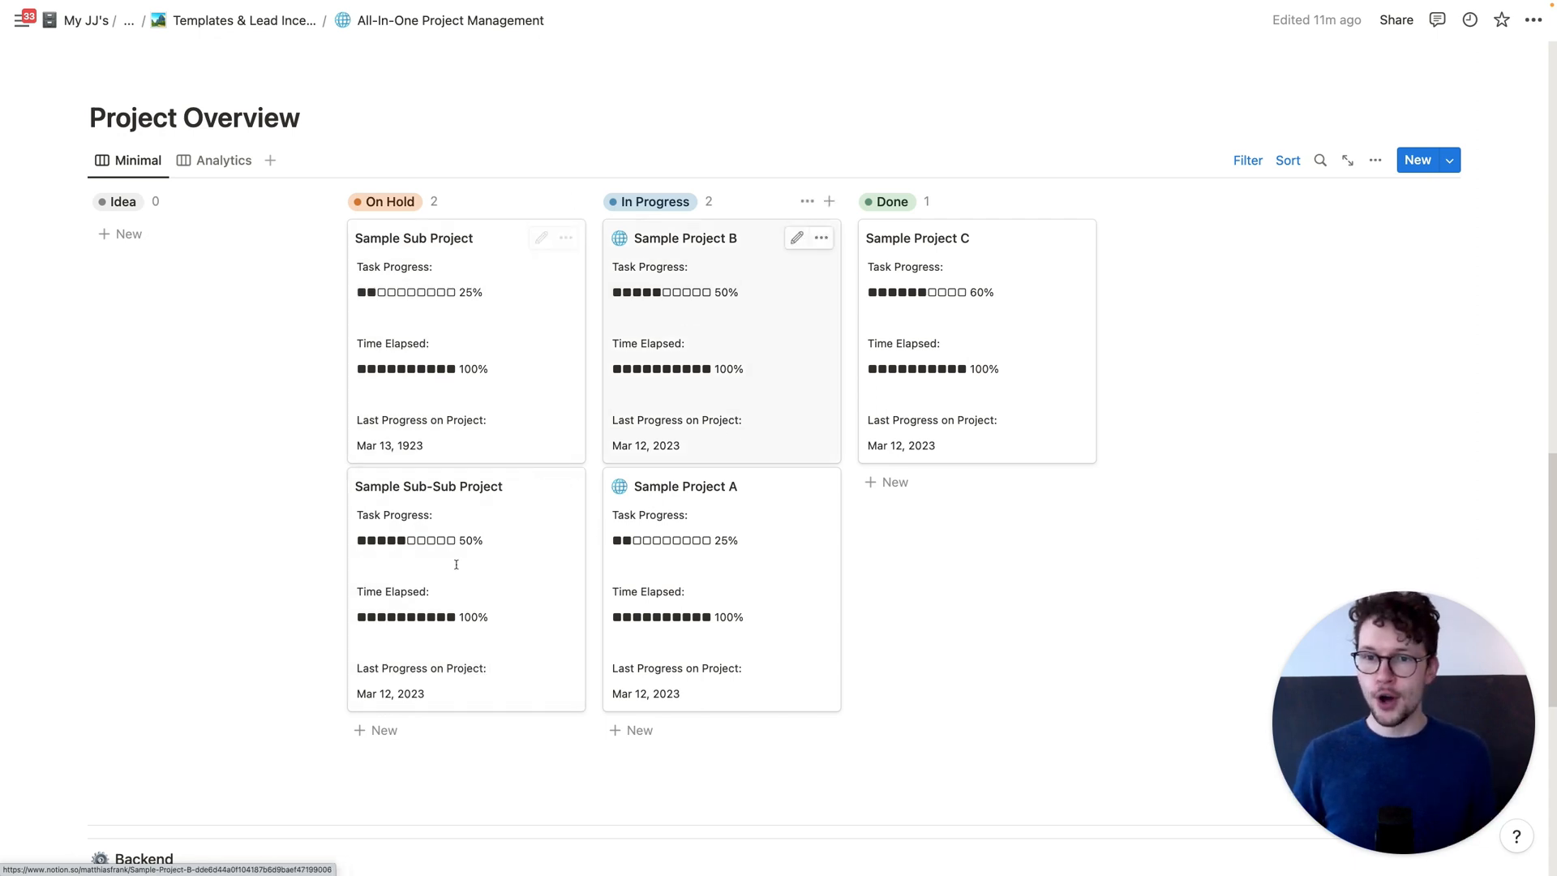
scroll("down", 3)
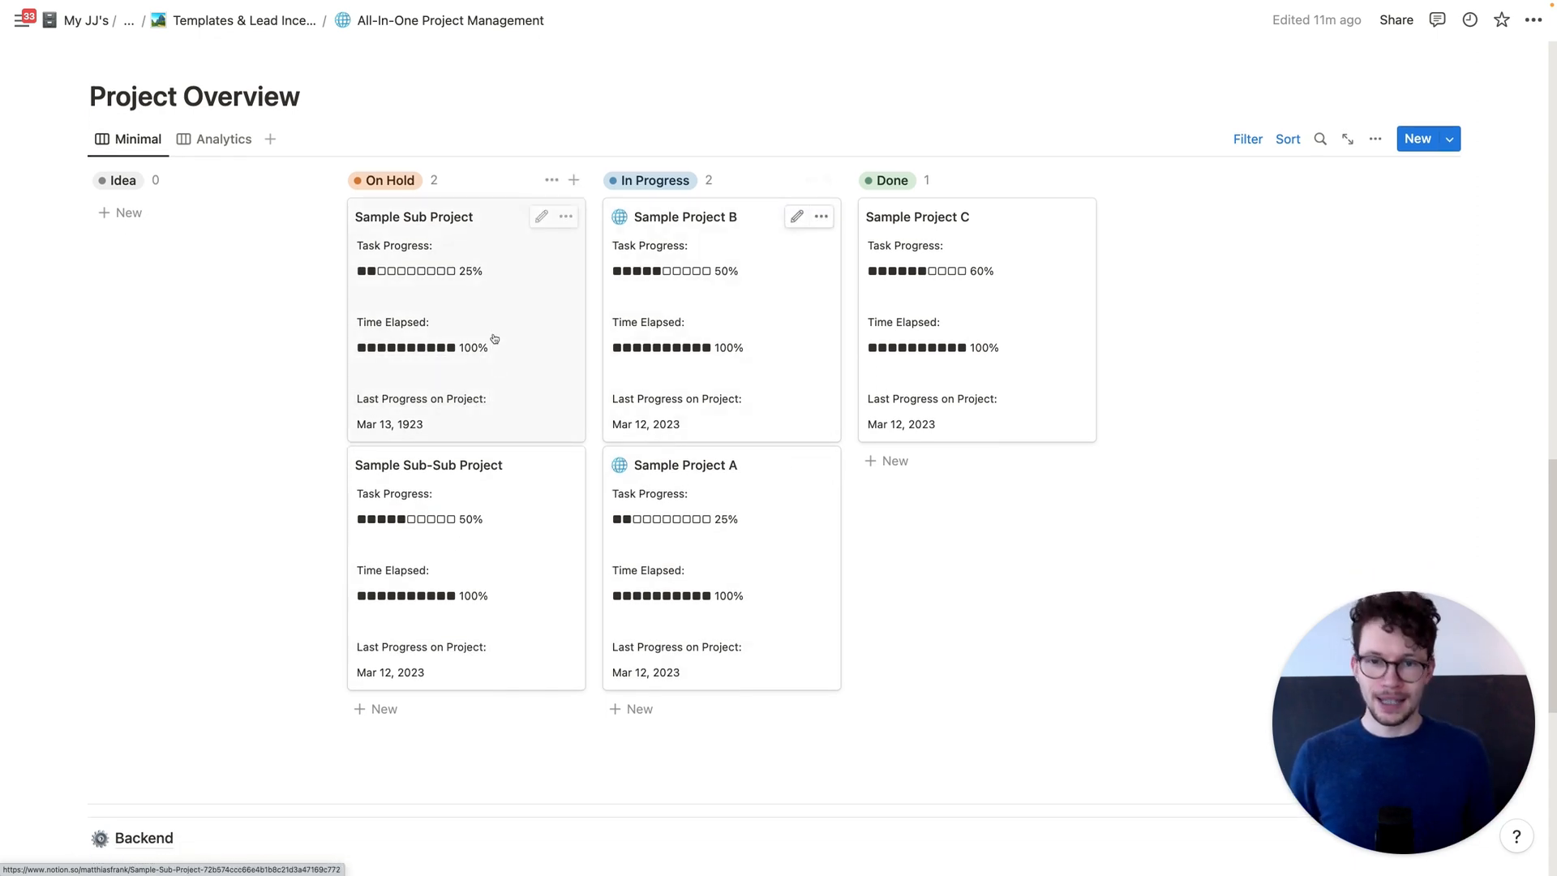
left_click(224, 138)
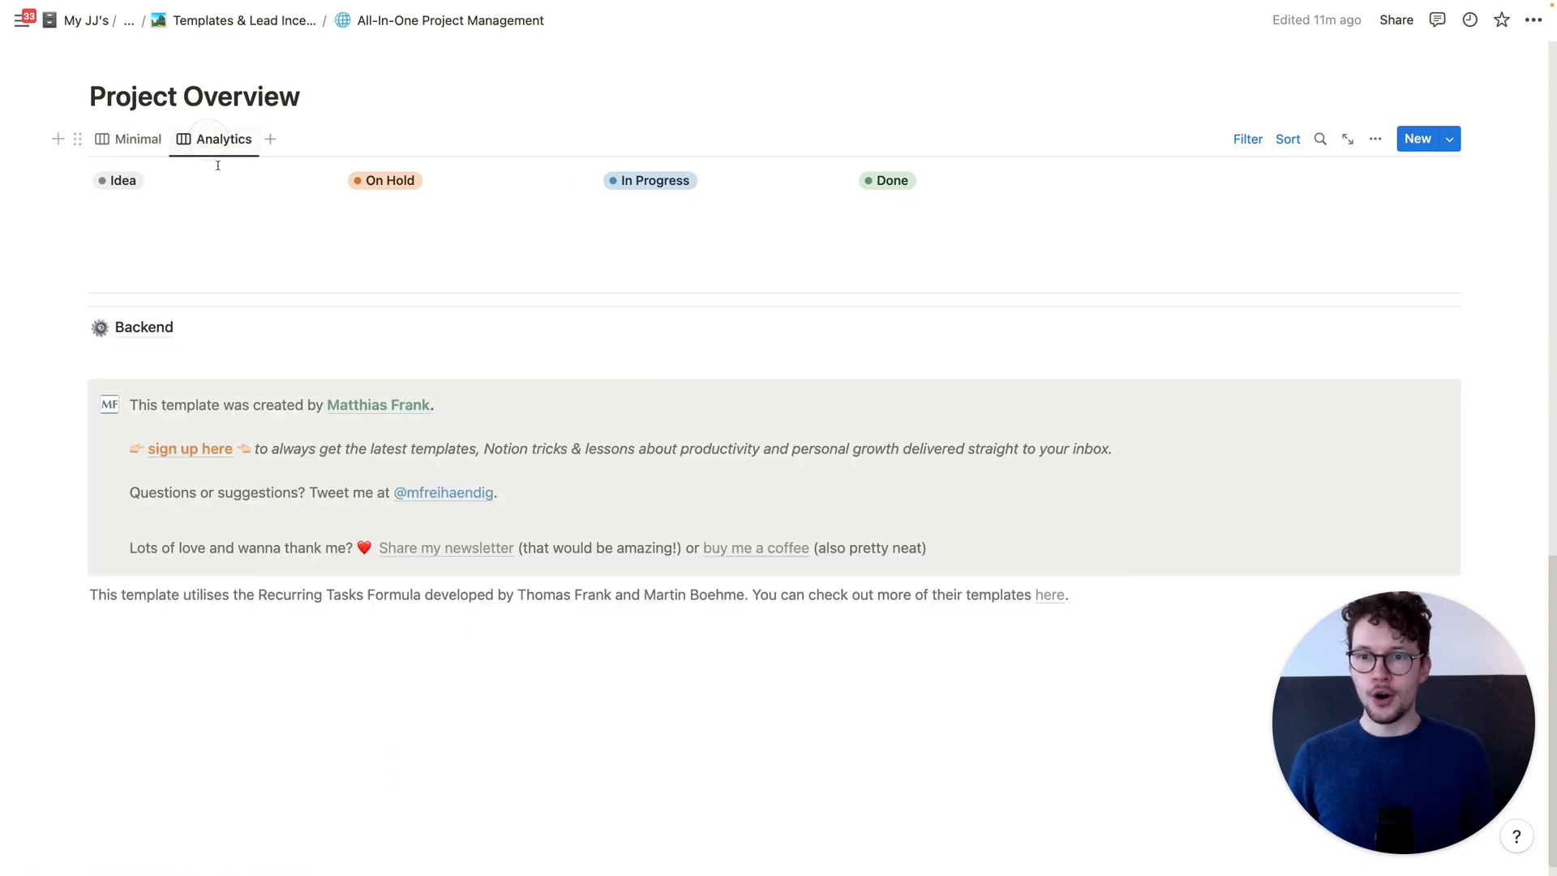
left_click(224, 138)
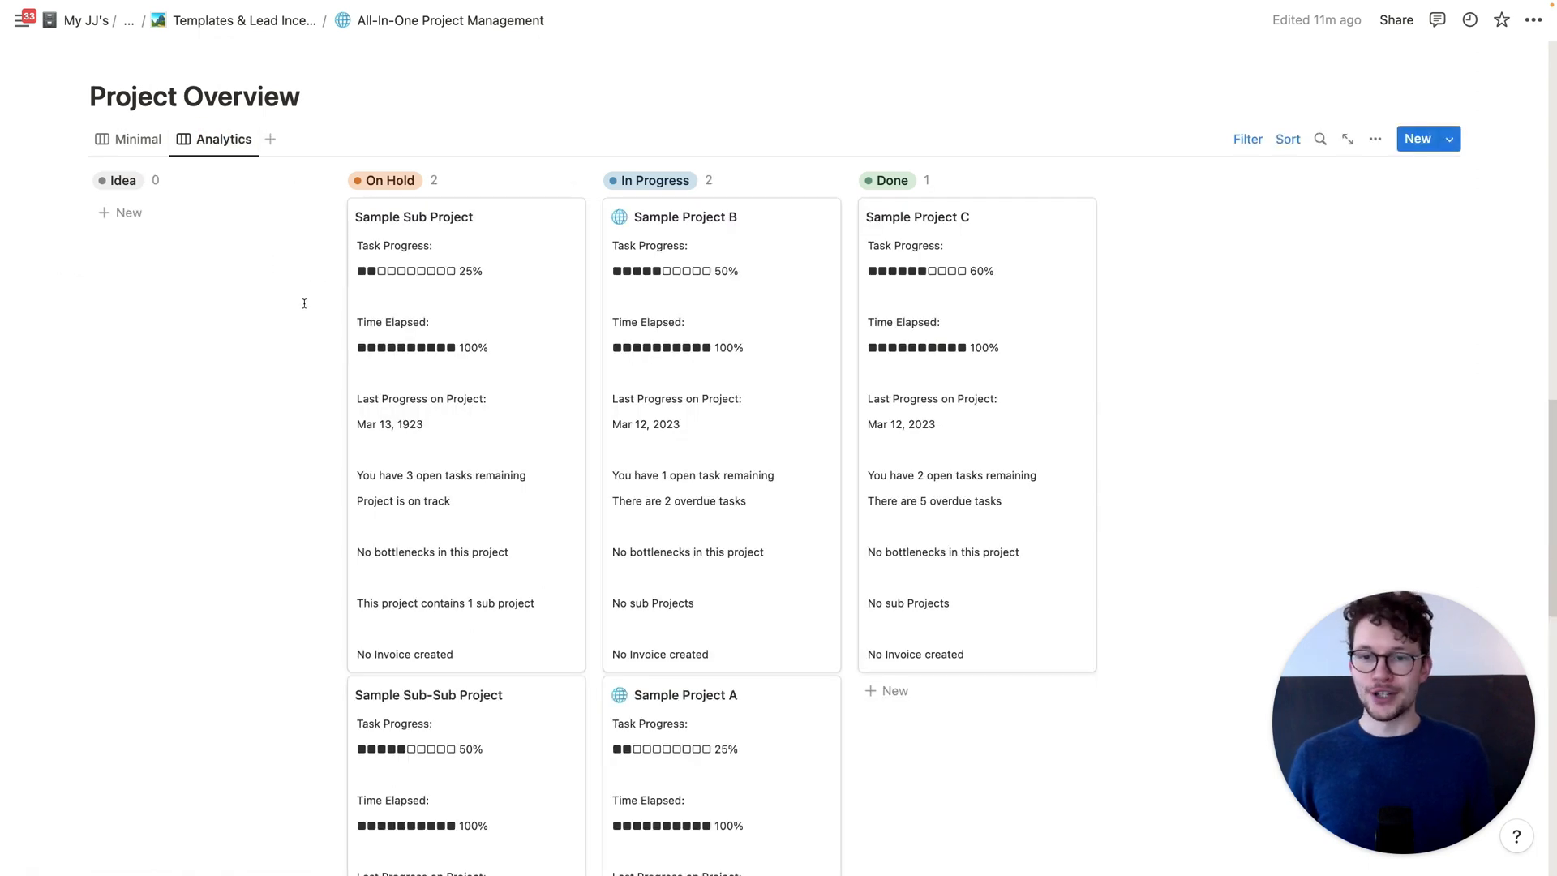